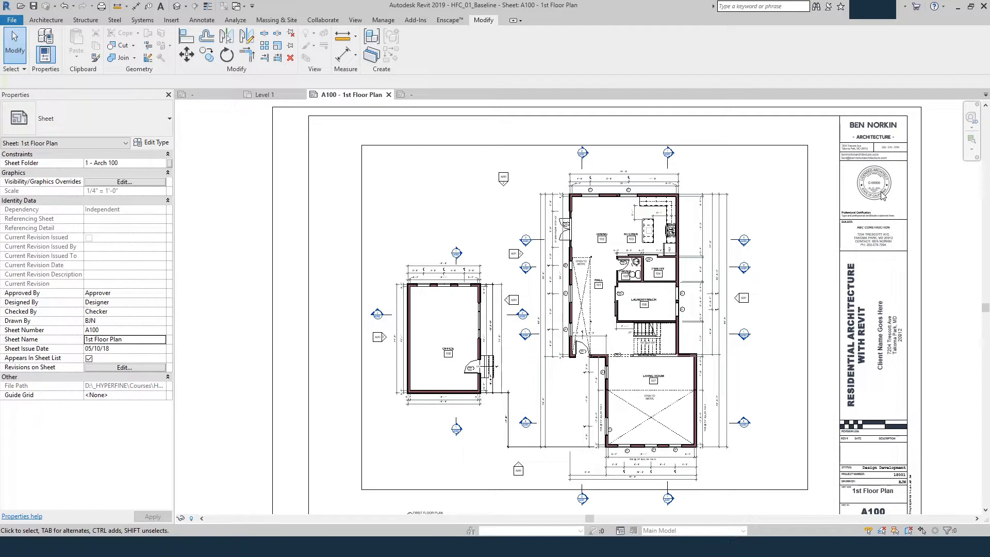
{"action": "mouse_move", "coordinate": [935, 209]}
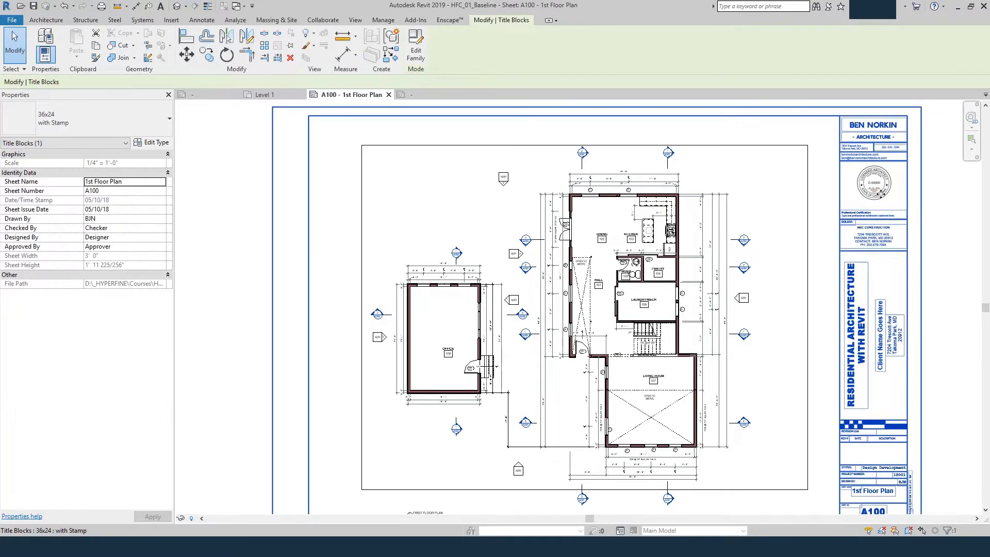
Step: Hide the stamp and show the Not for Construction watermark on the 36x24 with Stamp type
{"action": "left_click", "coordinate": [155, 143]}
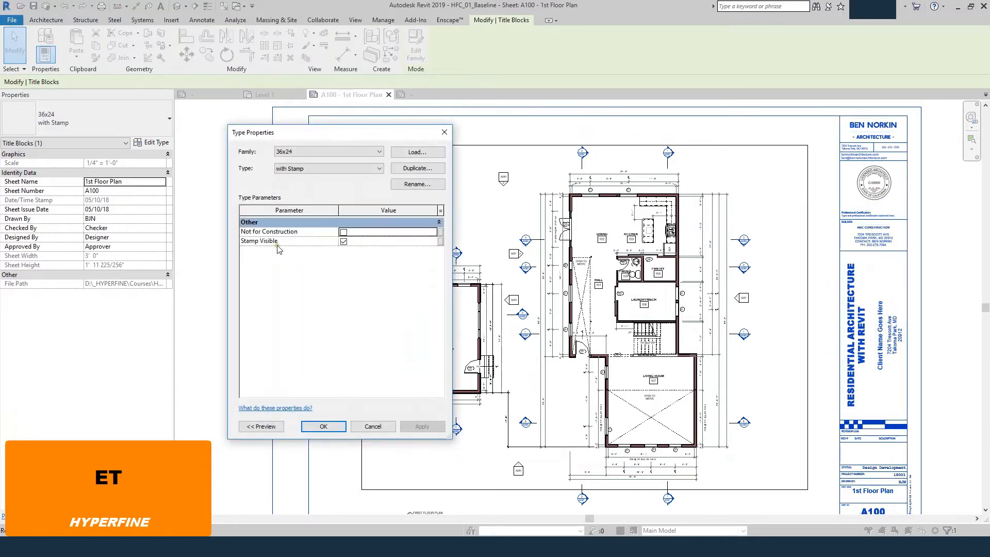
{"action": "left_click", "coordinate": [343, 242]}
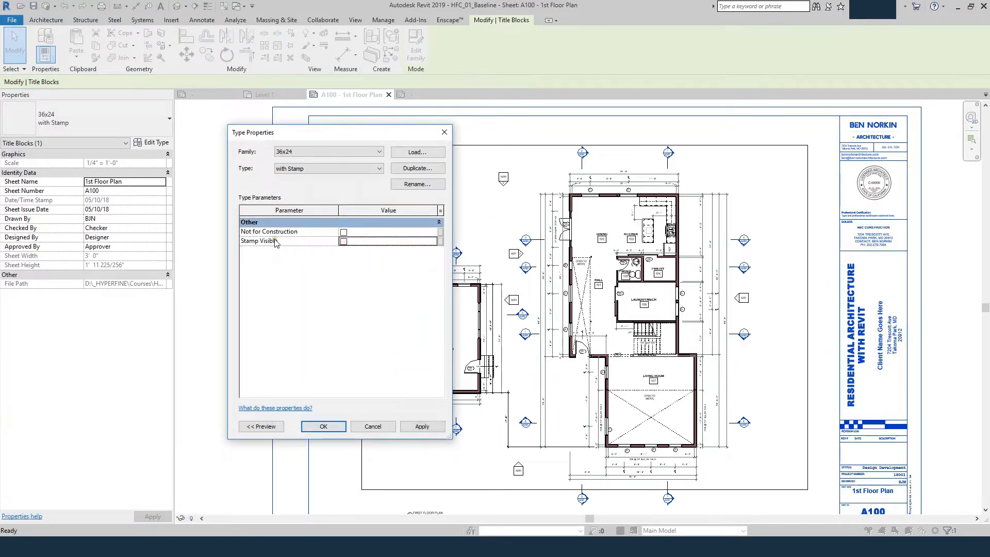
{"action": "left_click", "coordinate": [343, 232]}
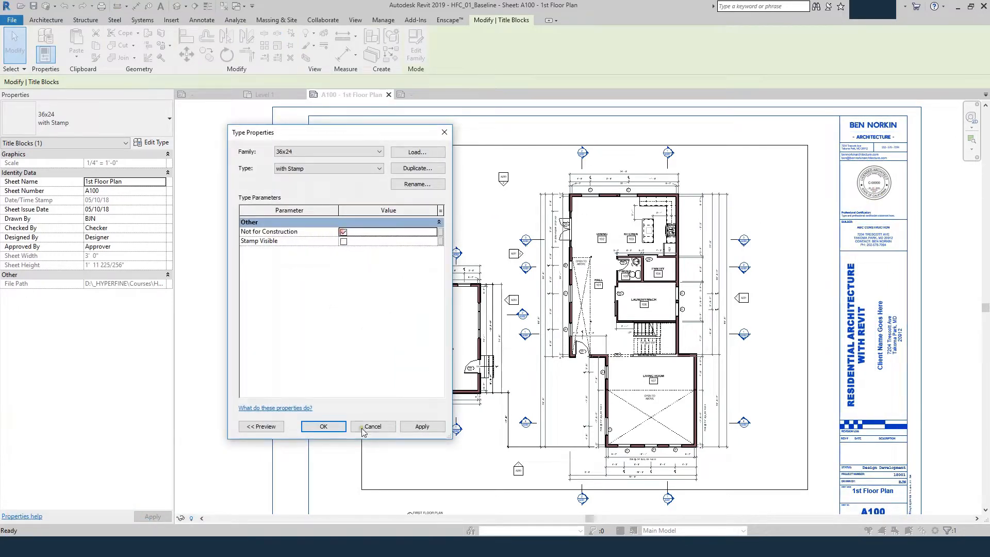
{"action": "left_click", "coordinate": [323, 426]}
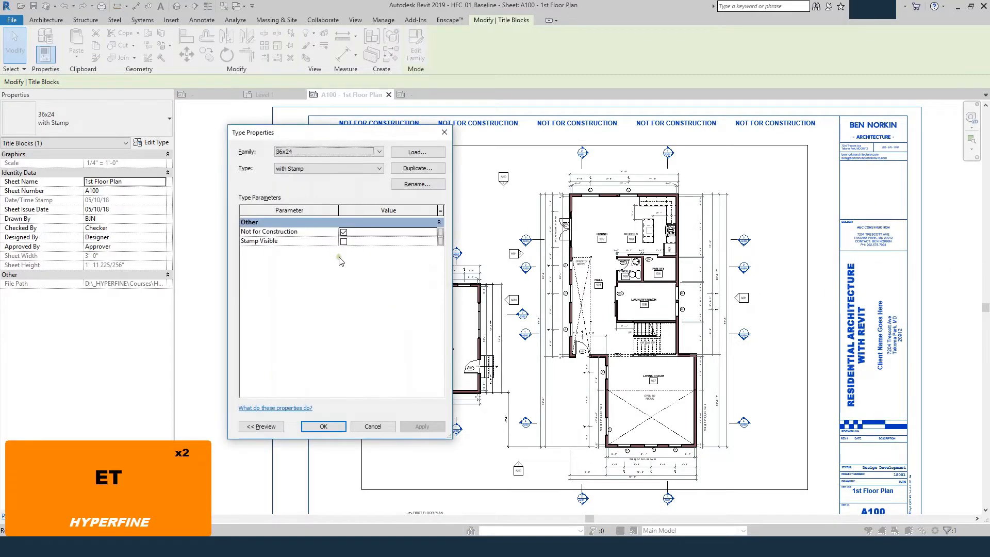
Step: Turn the stamp back on and the watermark back off, and confirm
{"action": "left_click", "coordinate": [343, 231]}
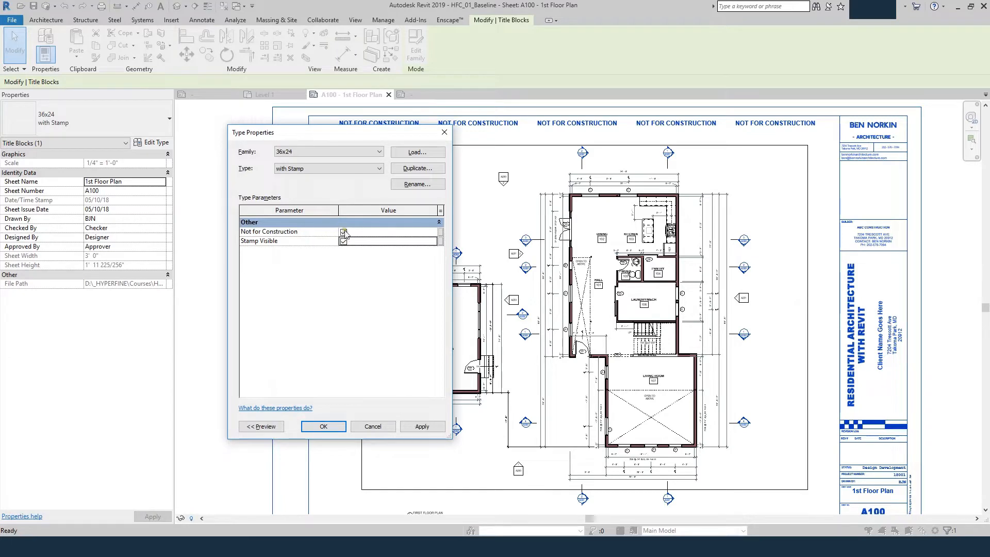
{"action": "left_click", "coordinate": [344, 231]}
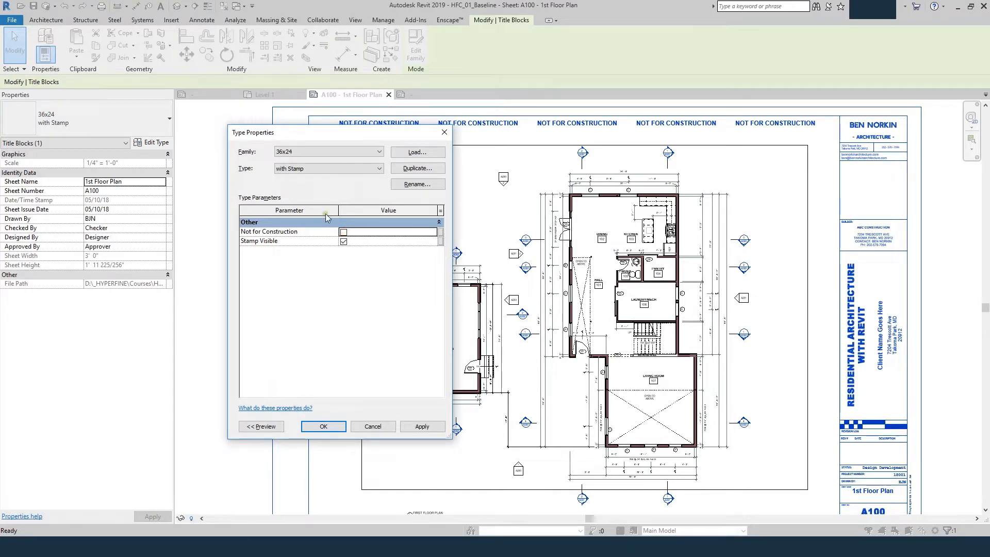
{"action": "left_click", "coordinate": [322, 426]}
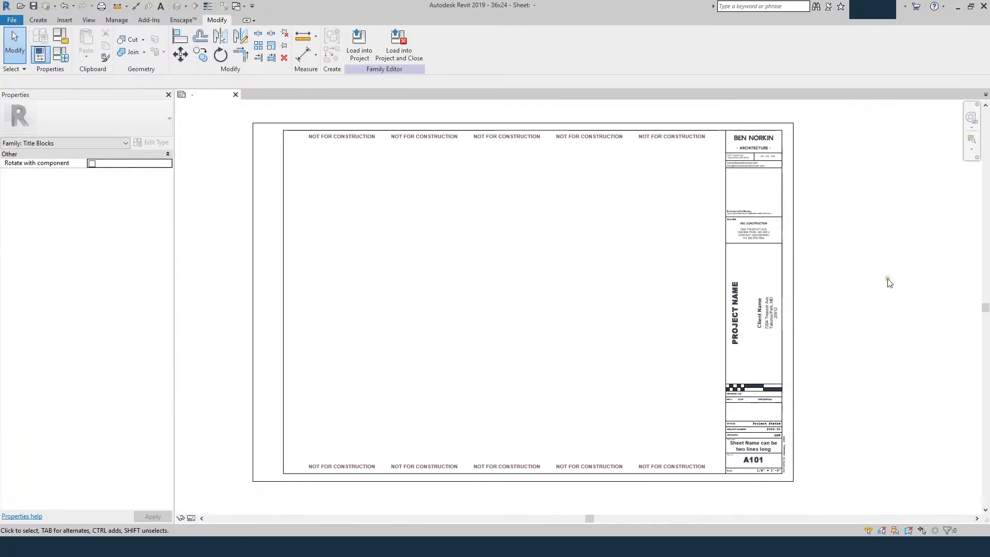
{"action": "mouse_move", "coordinate": [509, 243]}
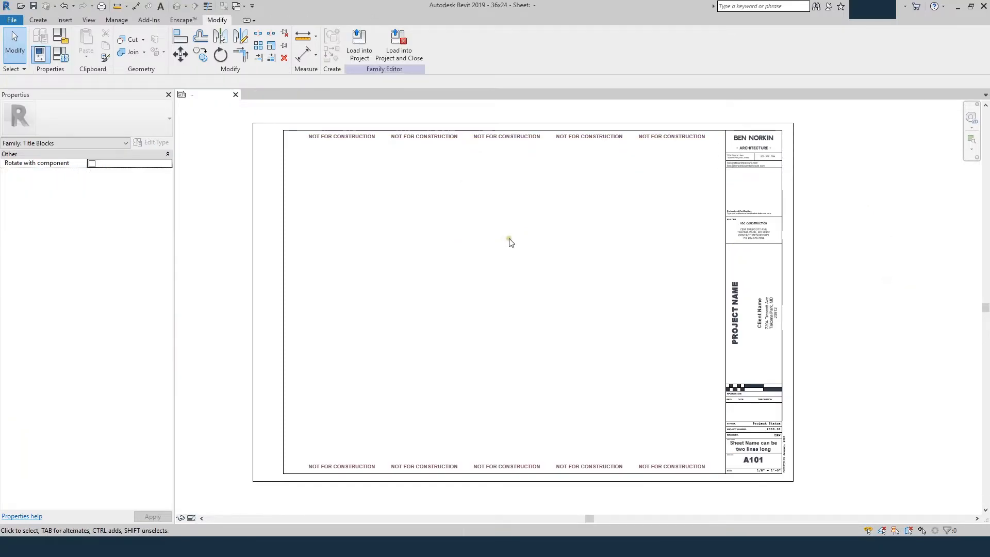
{"action": "mouse_move", "coordinate": [662, 234]}
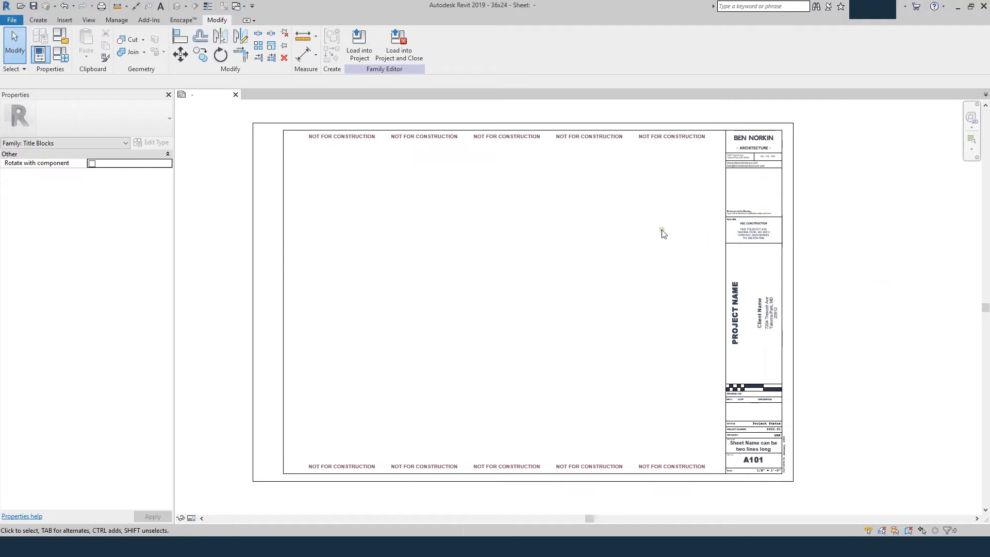
{"action": "mouse_move", "coordinate": [613, 219]}
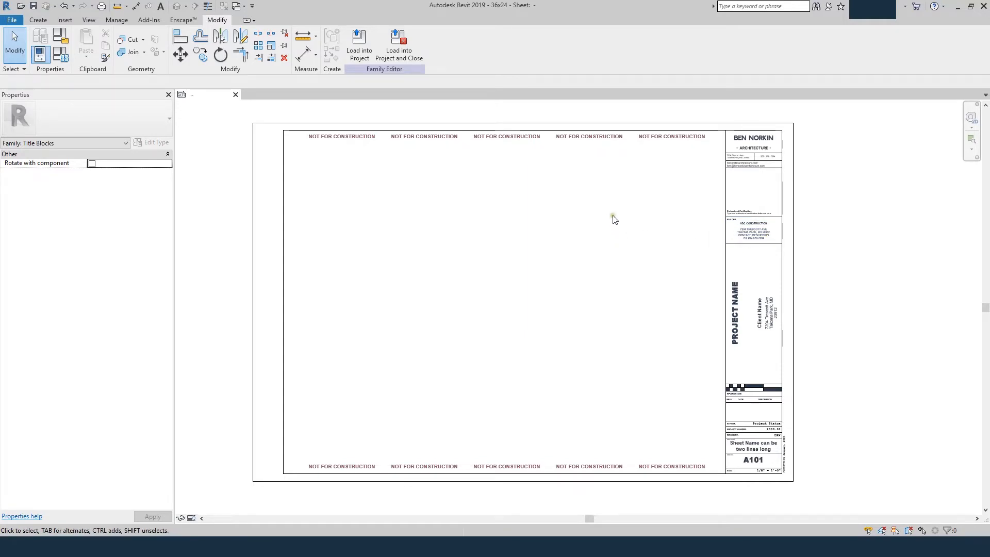
{"action": "mouse_move", "coordinate": [615, 220]}
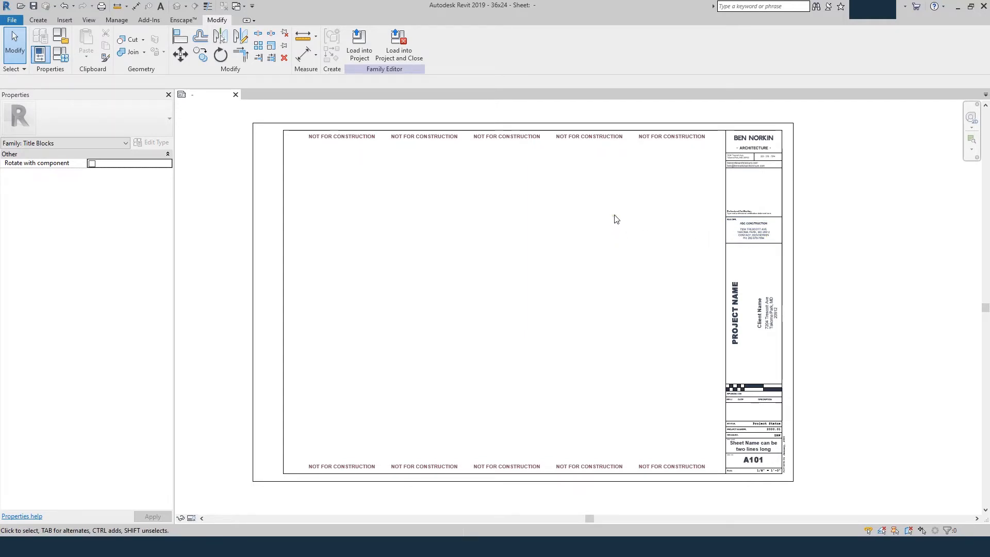
{"action": "mouse_move", "coordinate": [9, 14]}
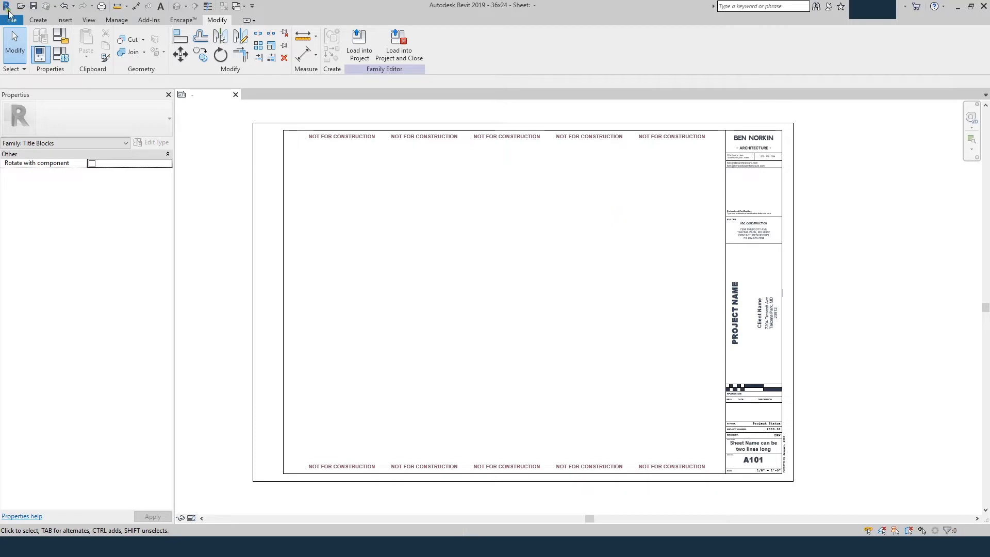
Step: Create a new Generic Annotation family and delete its default note text
{"action": "left_click", "coordinate": [11, 20]}
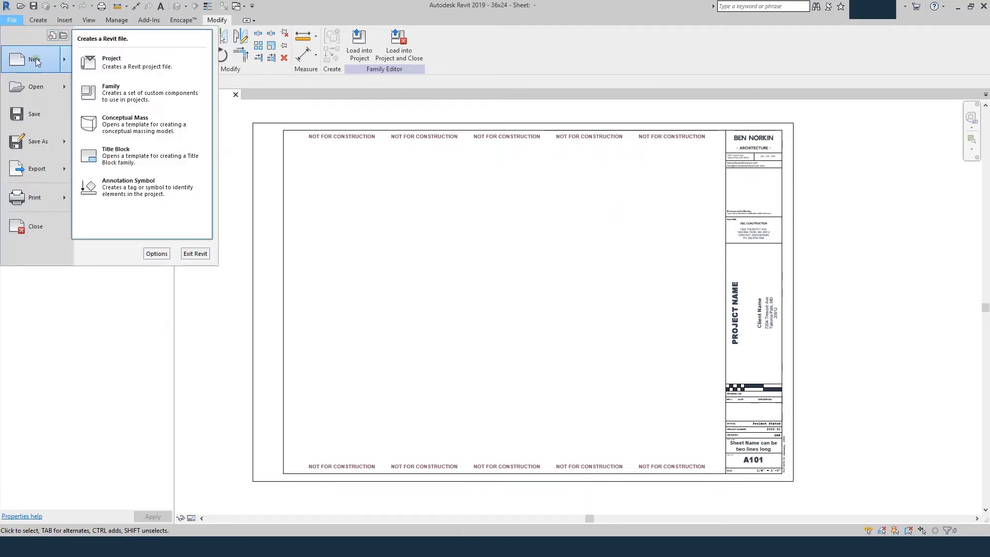
{"action": "left_click", "coordinate": [110, 93]}
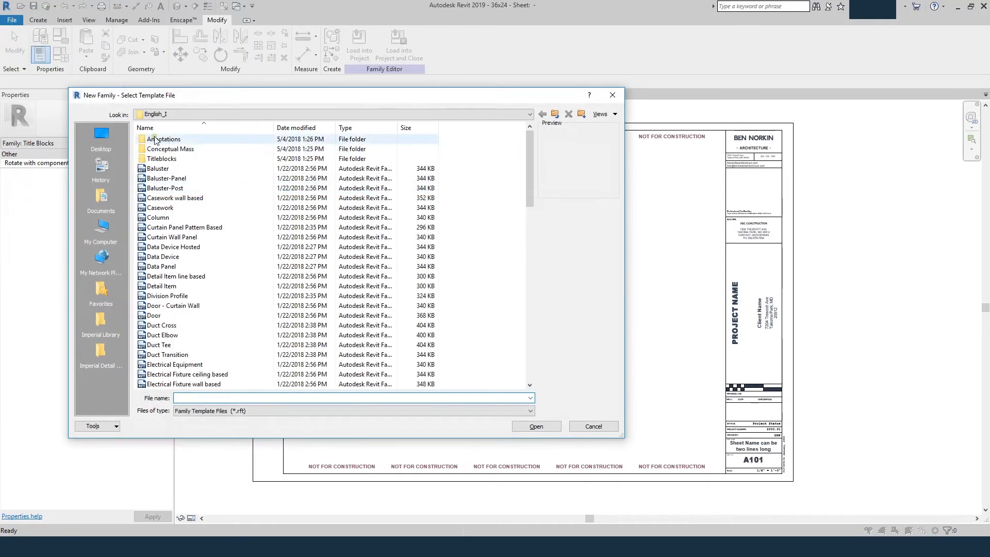
{"action": "double_click", "coordinate": [164, 139]}
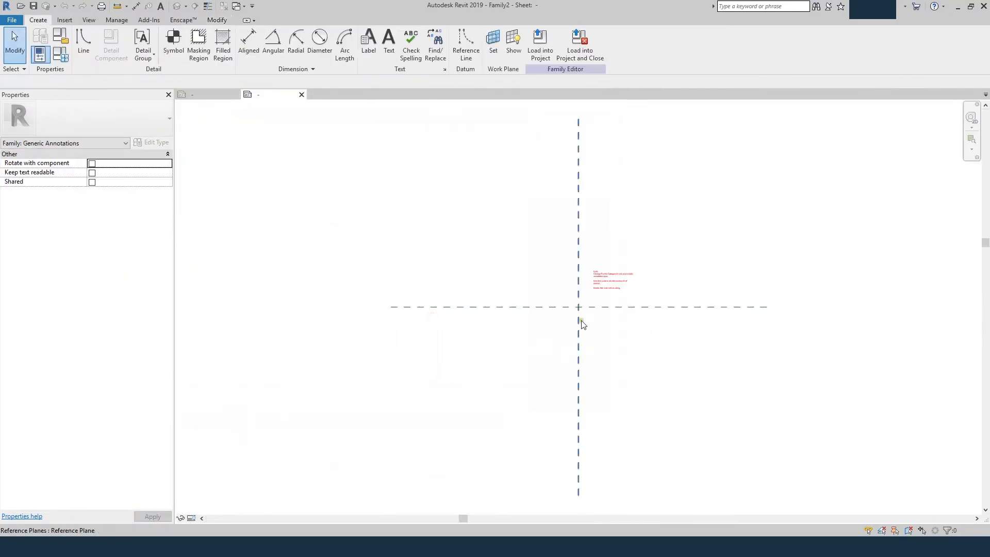
{"action": "key", "text": "Delete"}
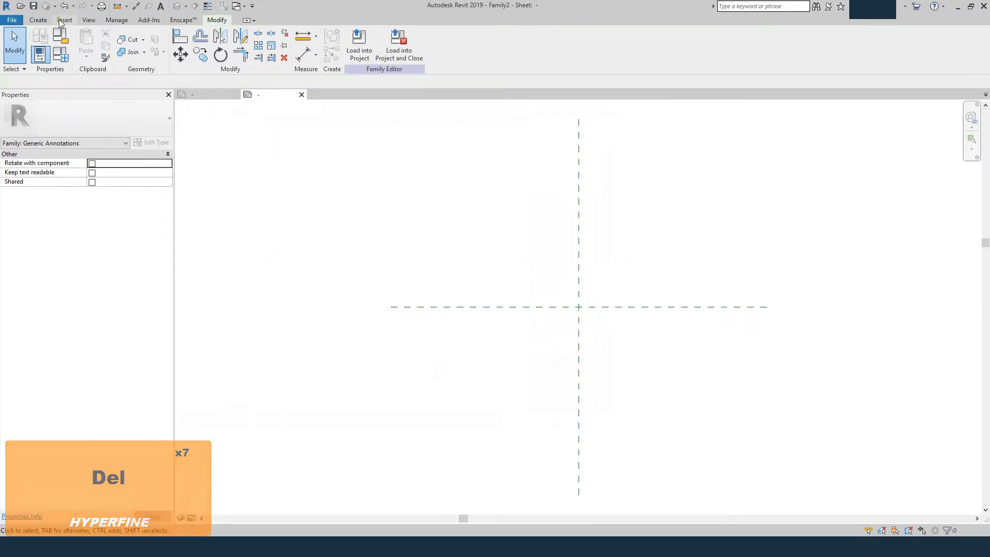
{"action": "left_click", "coordinate": [290, 44]}
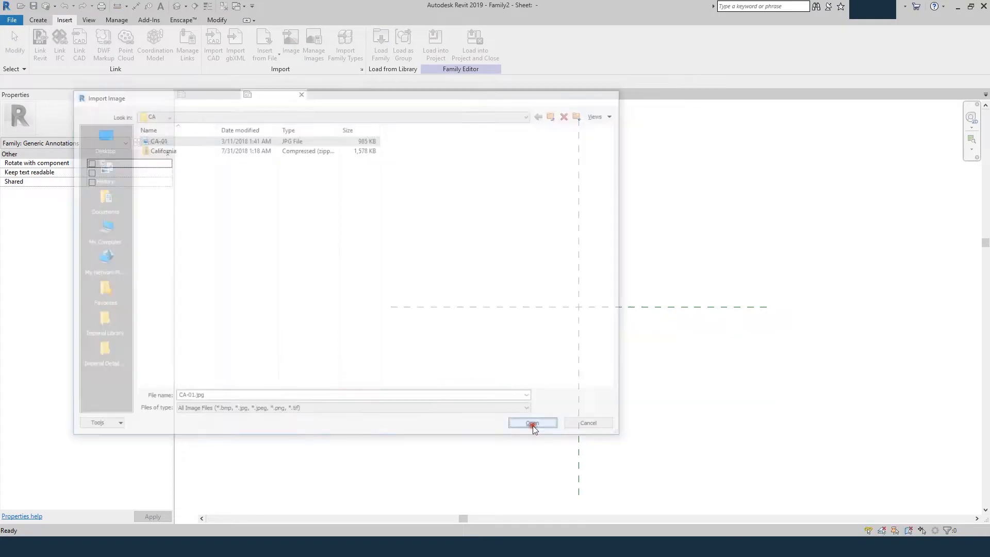
Step: Place the CA-01 stamp image, center it on the reference planes, and set width 0.2
{"action": "left_click", "coordinate": [532, 423]}
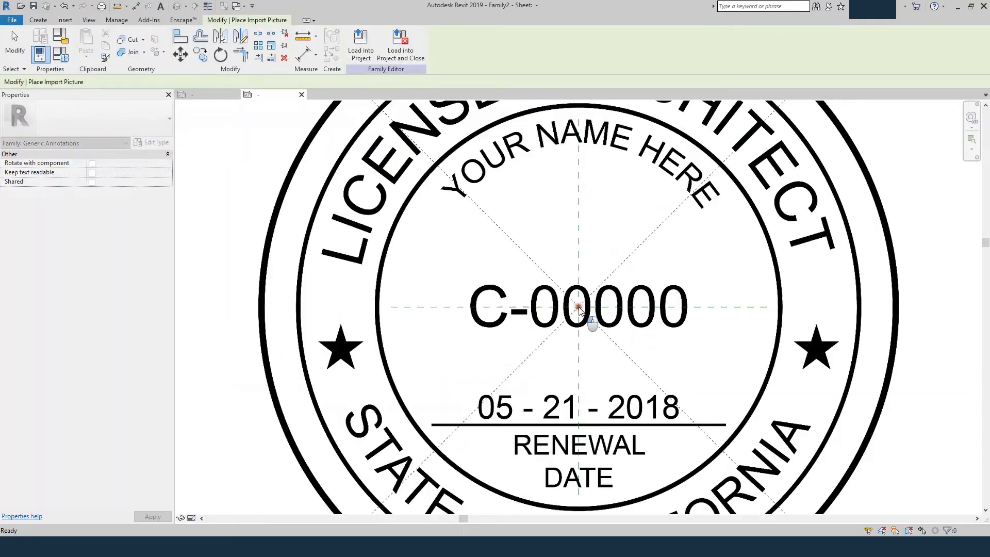
{"action": "left_click", "coordinate": [581, 321]}
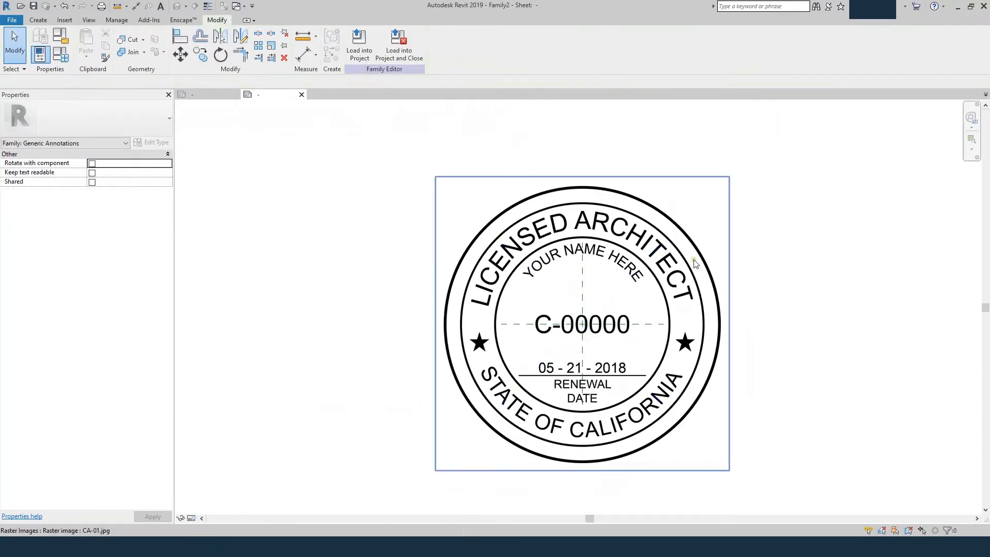
{"action": "left_click", "coordinate": [581, 322]}
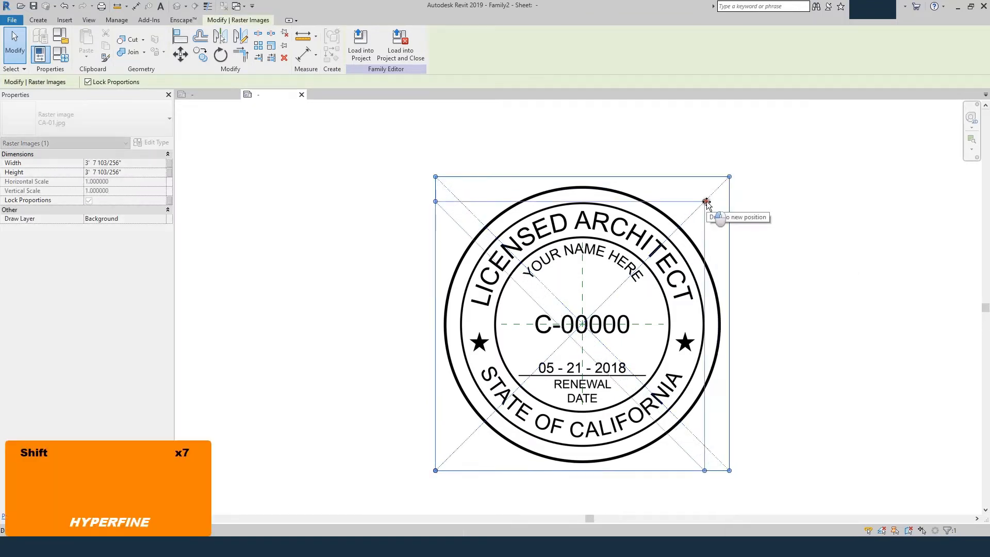
{"action": "left_click_drag", "start_coordinate": [707, 202], "coordinate": [548, 341]}
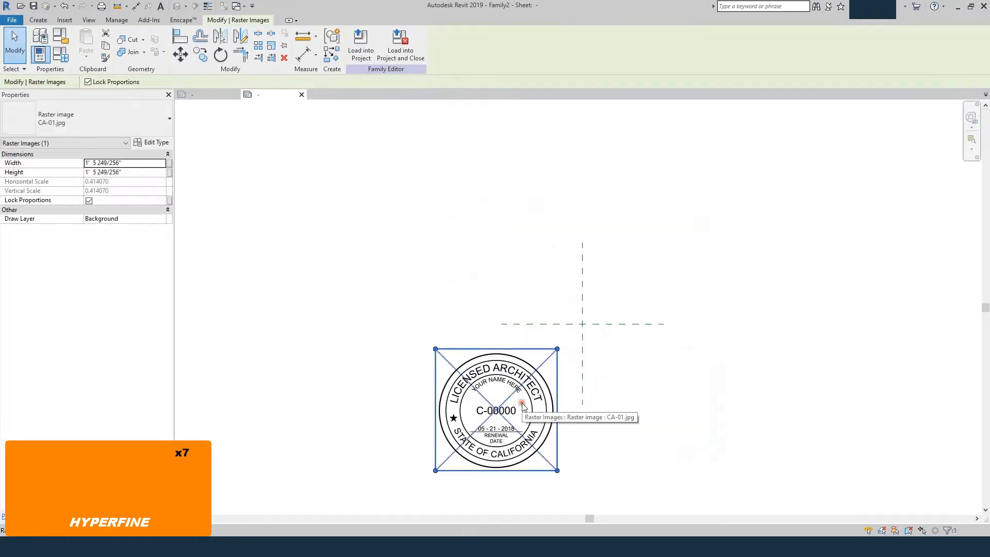
{"action": "left_click_drag", "start_coordinate": [496, 408], "coordinate": [591, 335]}
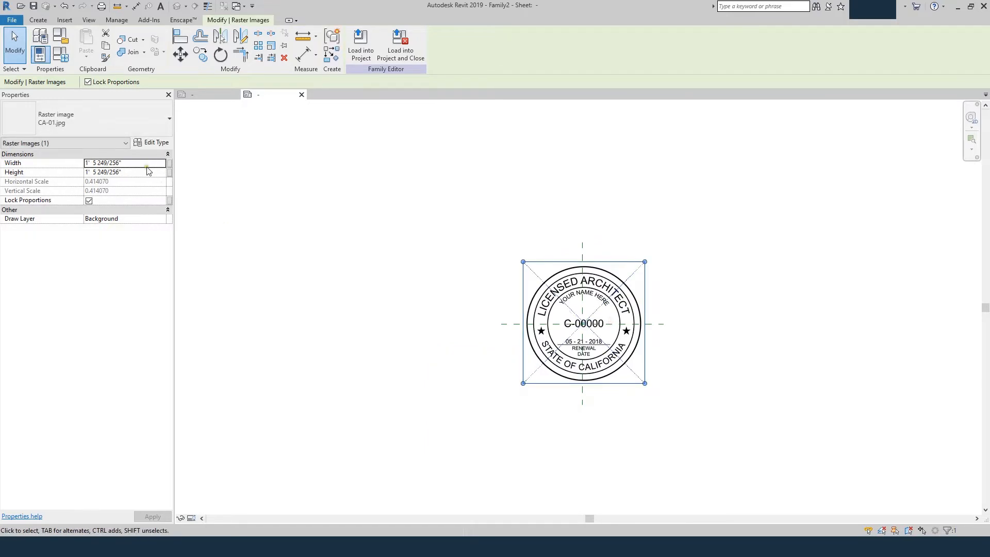
{"action": "type", "text": "0 2"}
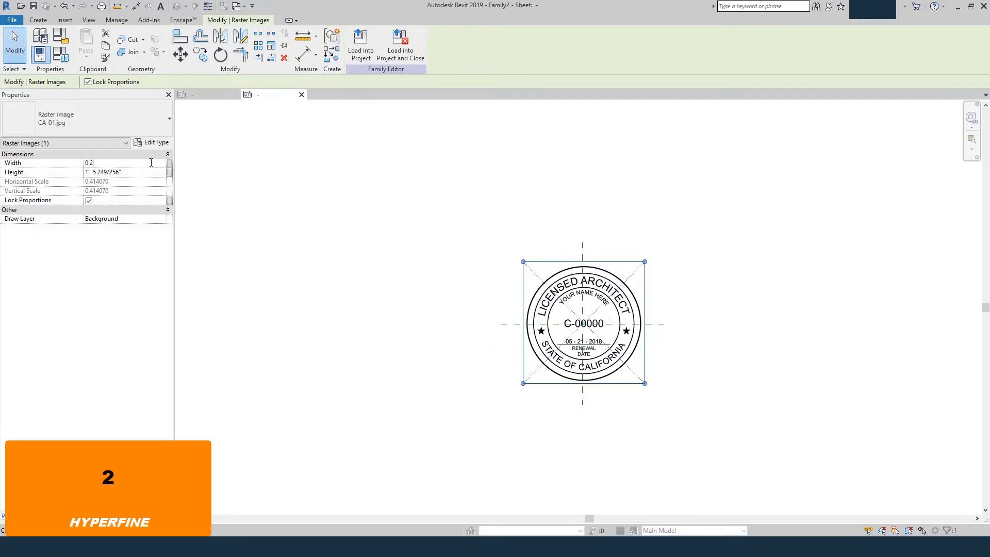
{"action": "key", "text": "Tab"}
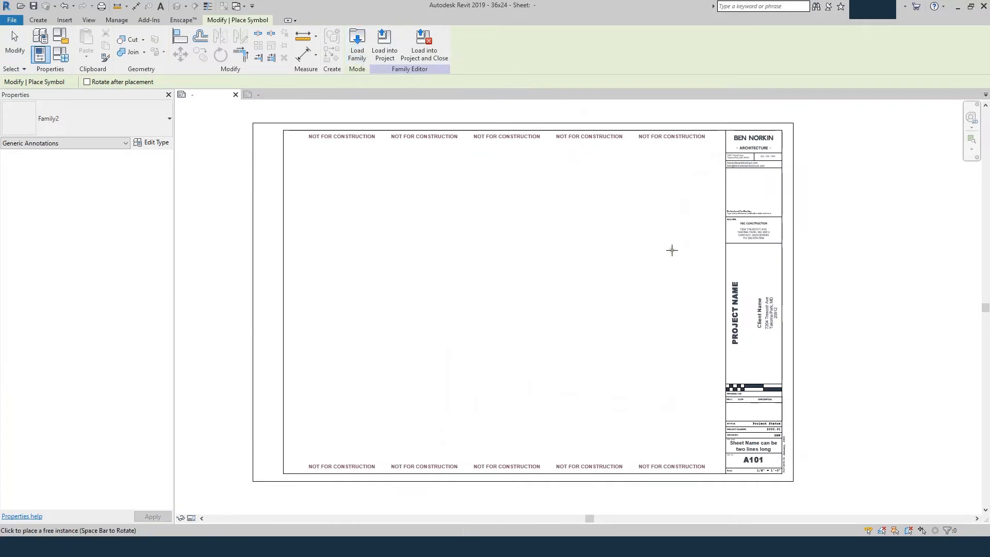
Step: Position the placed stamp inside the 36x24 title block's professional certification box
{"action": "key", "text": "Escape"}
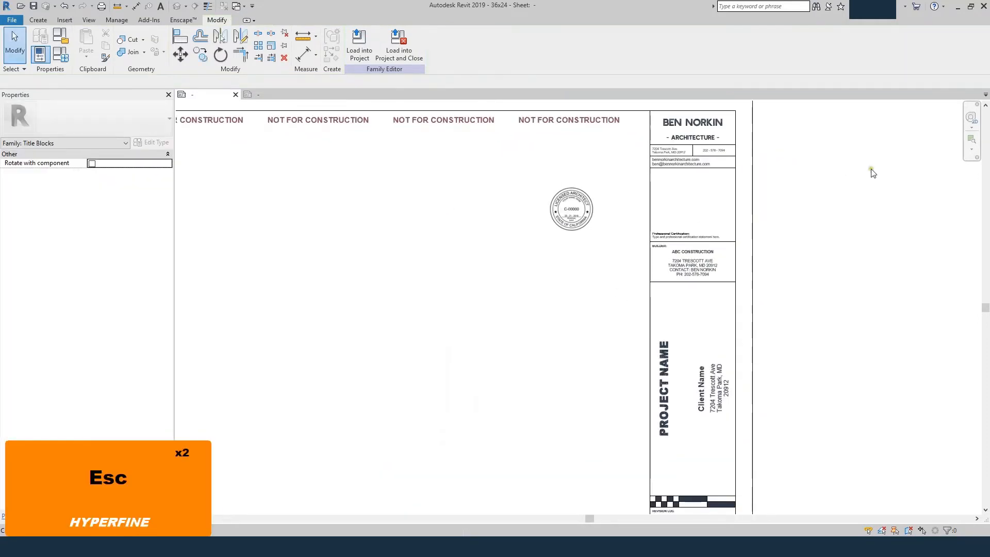
{"action": "left_click", "coordinate": [693, 196]}
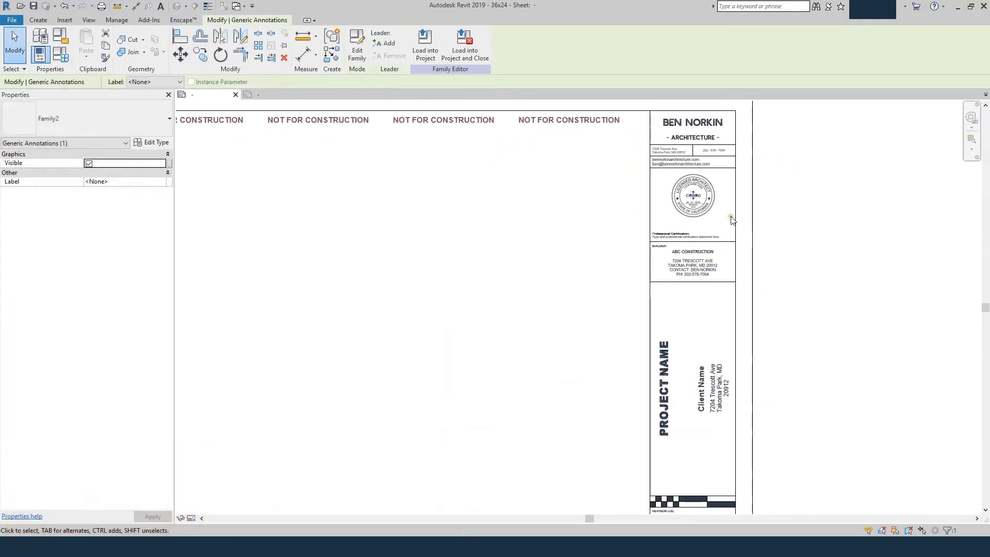
{"action": "left_click", "coordinate": [692, 196]}
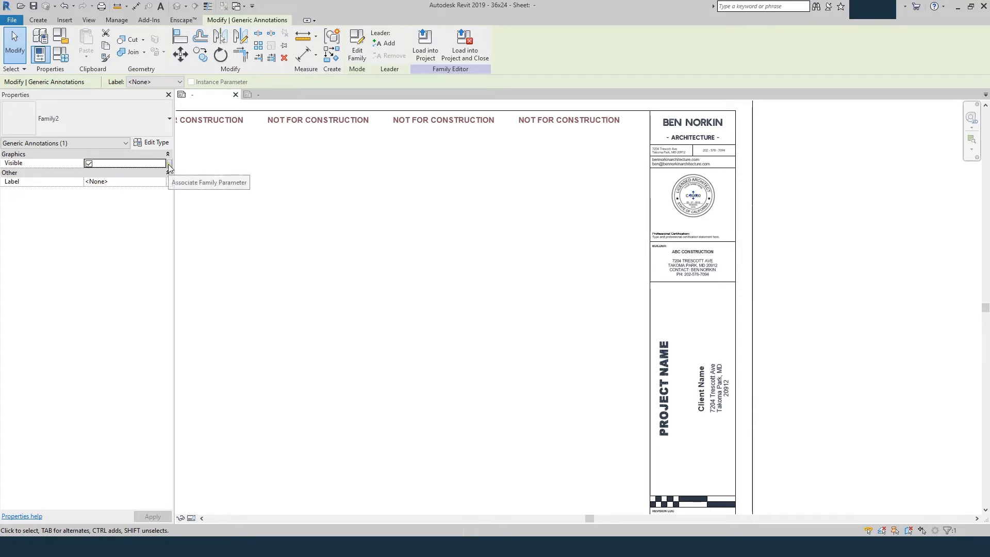
Step: Link the stamp's Visible property to a new Yes/No type parameter named Stamp
{"action": "left_click", "coordinate": [169, 163]}
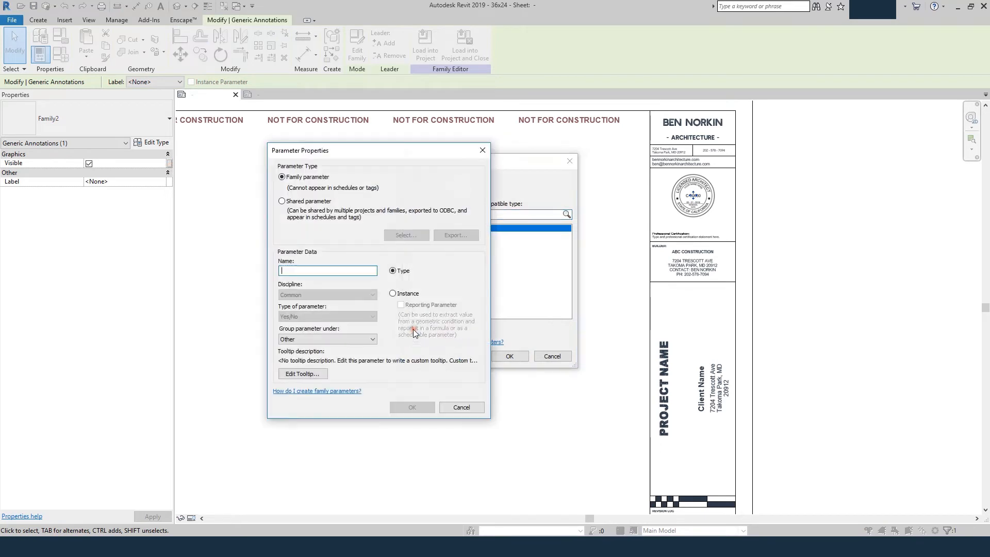
{"action": "type", "text": "Stampo"}
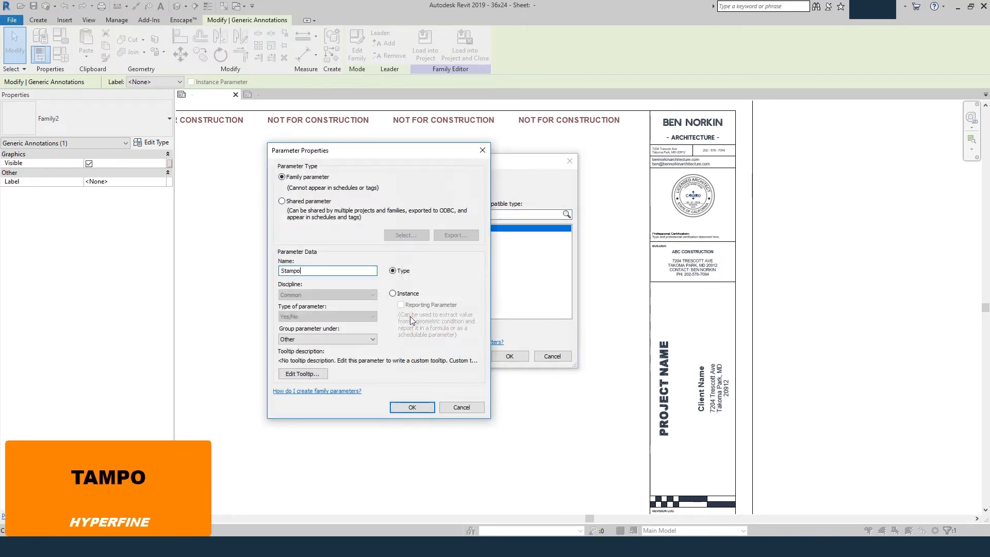
{"action": "key", "text": "Backspace"}
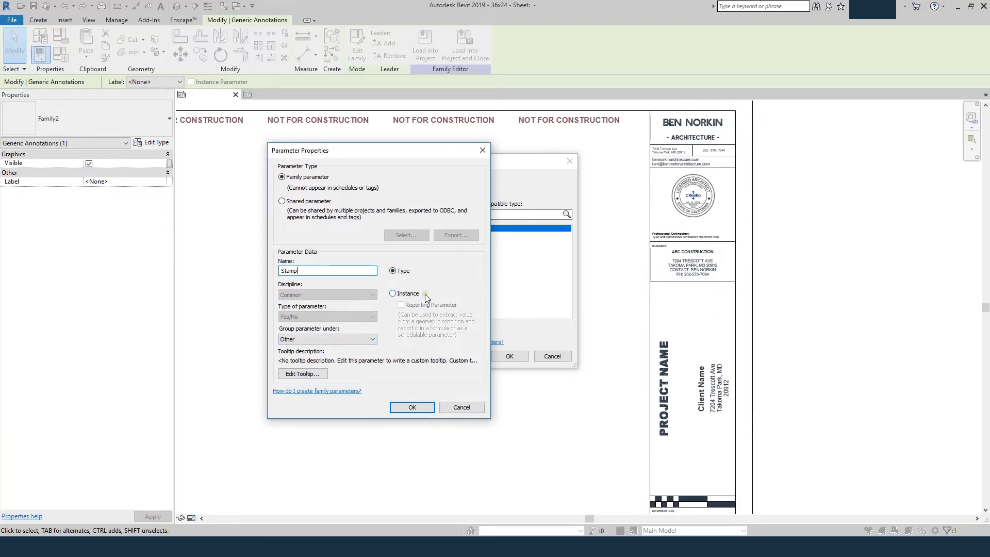
{"action": "mouse_move", "coordinate": [425, 297]}
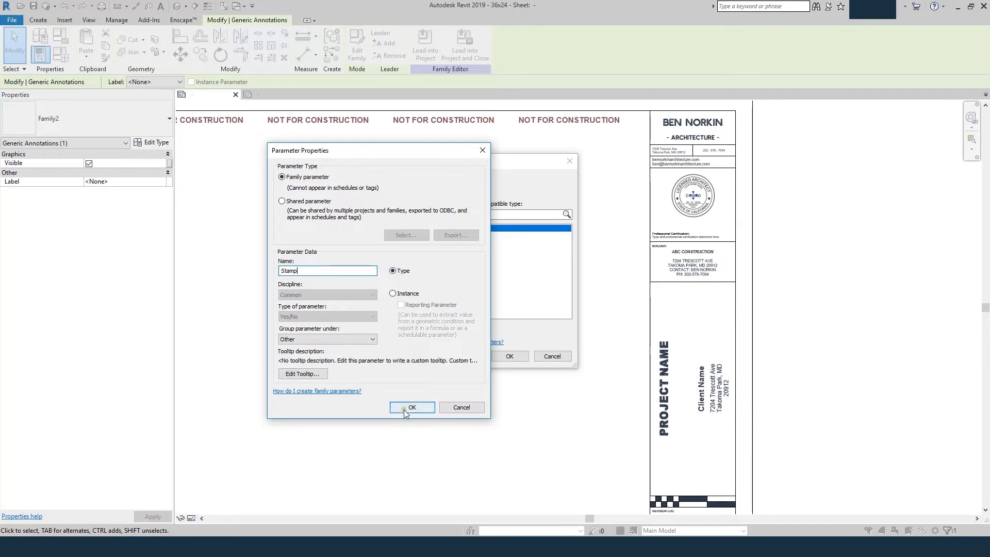
{"action": "left_click", "coordinate": [410, 407]}
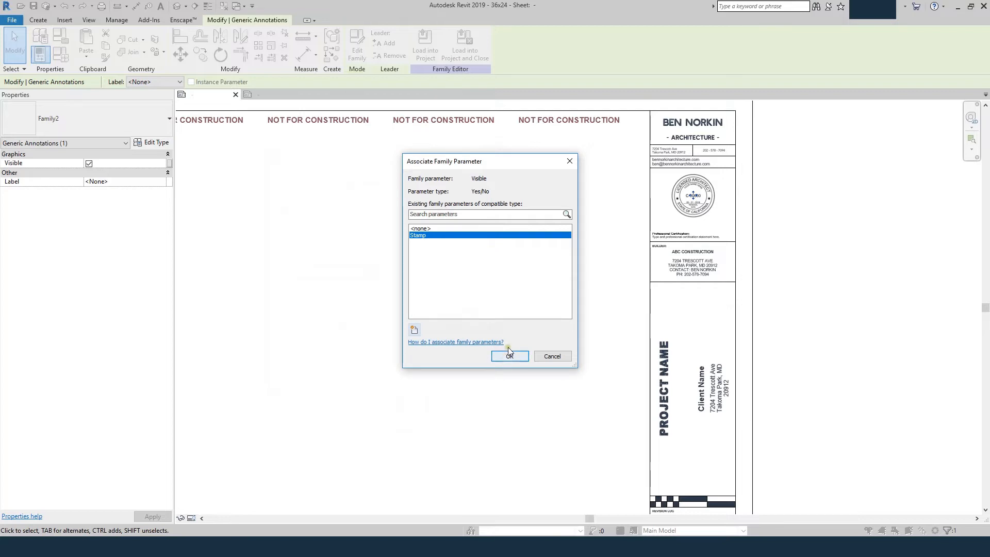
{"action": "left_click", "coordinate": [510, 355]}
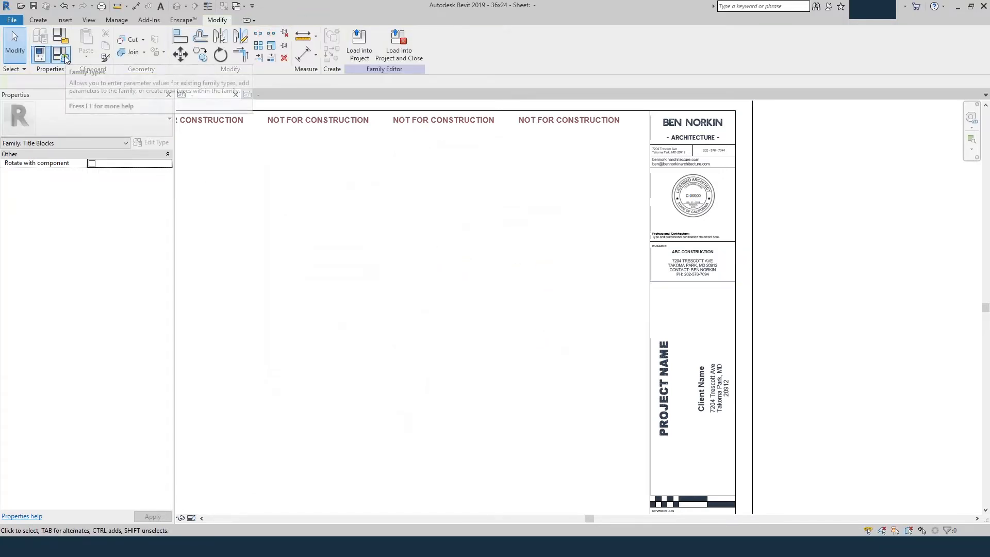
Step: Create a new title block family type named With Stamp
{"action": "left_click", "coordinate": [63, 56]}
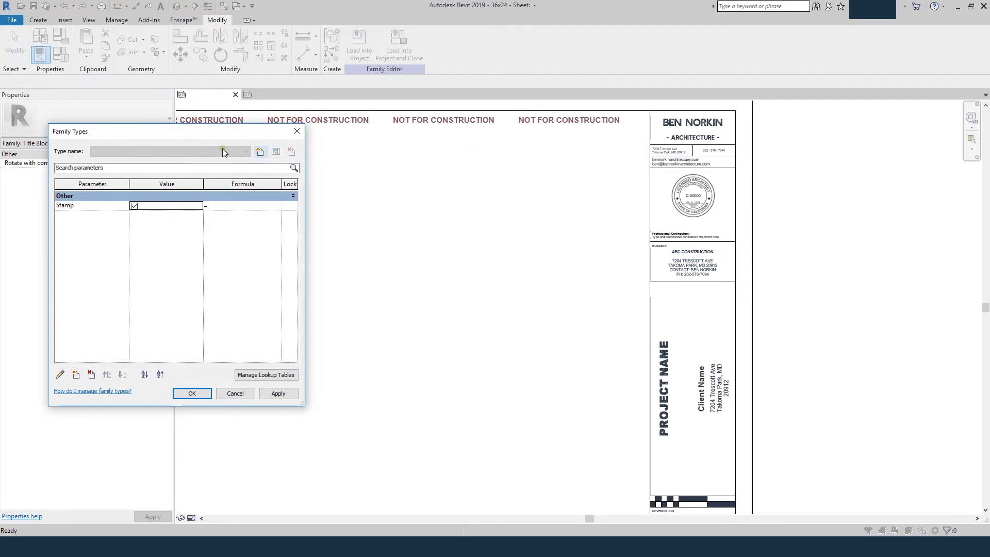
{"action": "left_click", "coordinate": [259, 151]}
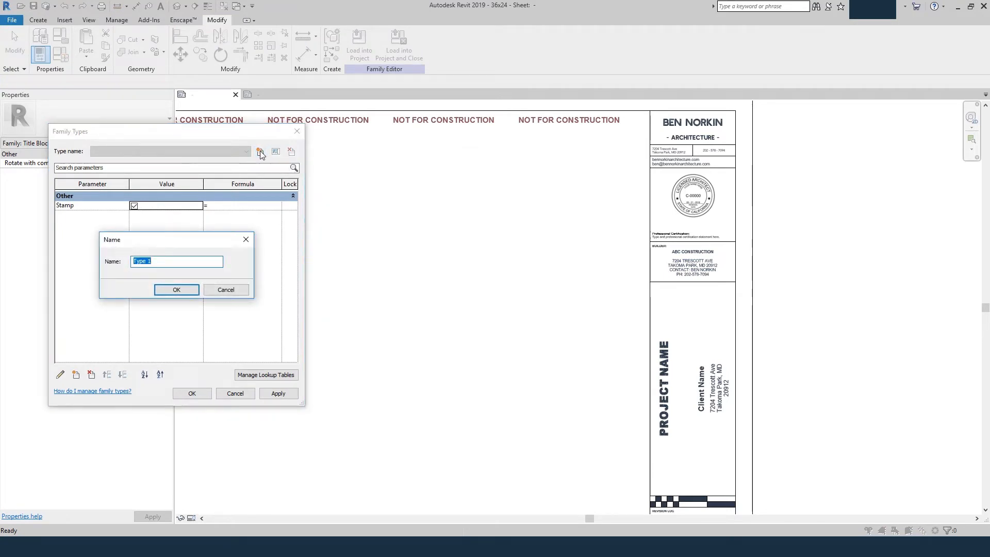
{"action": "type", "text": "W"}
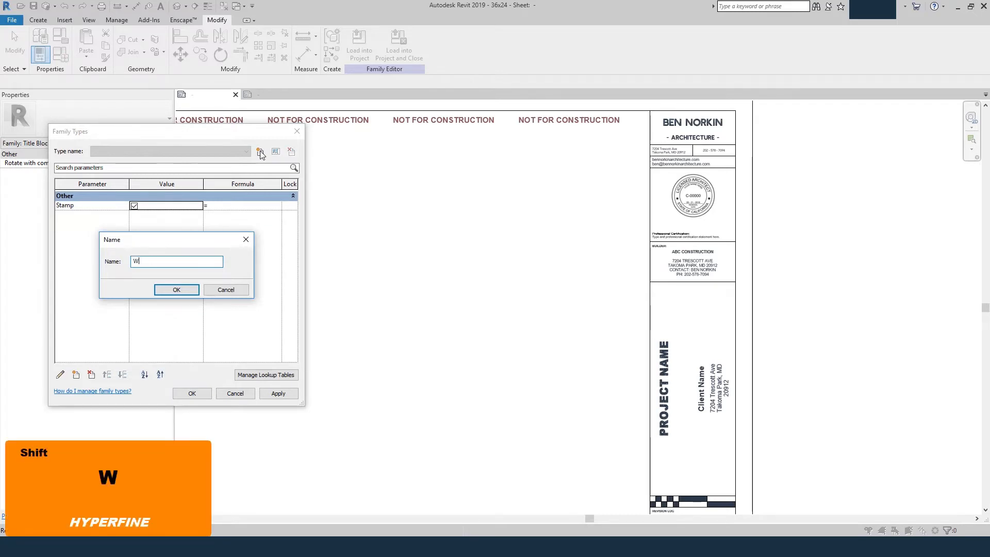
{"action": "type", "text": "ith Stamp"}
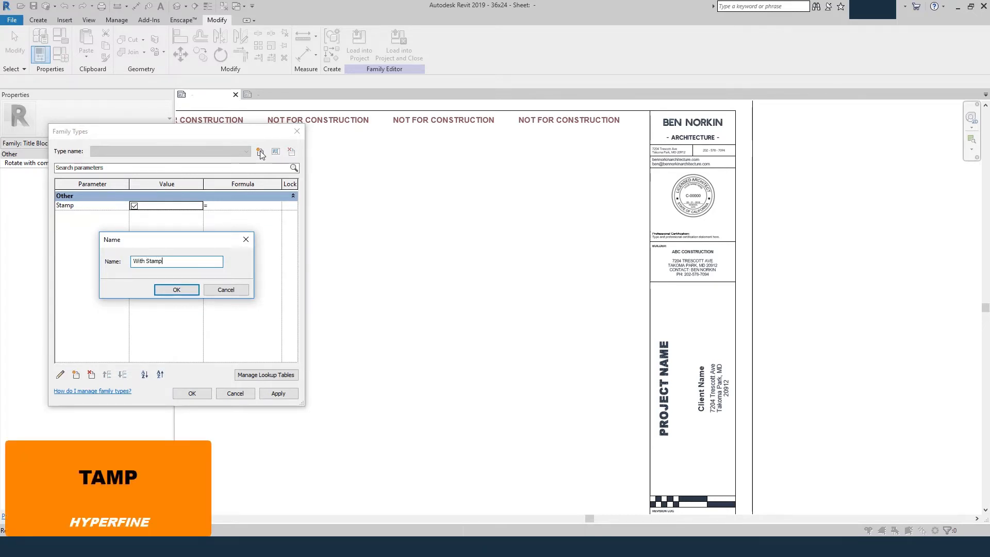
{"action": "left_click", "coordinate": [176, 289]}
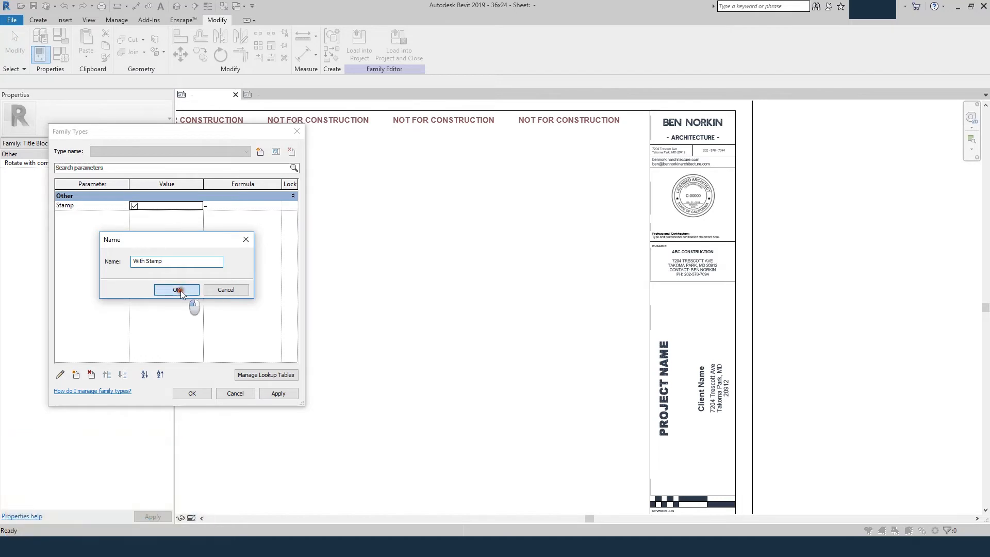
Step: Add a second family type named Not for Construction
{"action": "left_click", "coordinate": [176, 289]}
{"action": "type", "text": "N"}
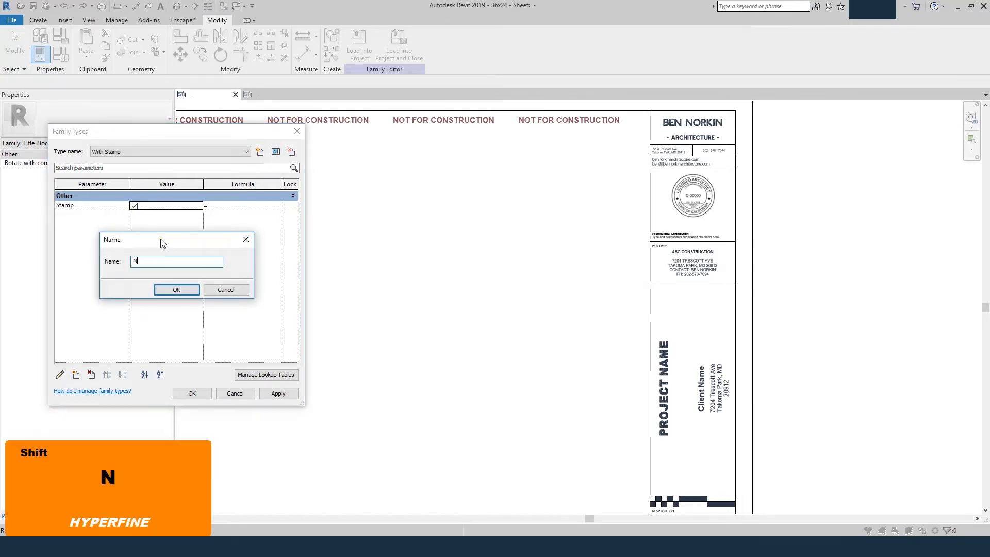
{"action": "type", "text": "ot for Constr"}
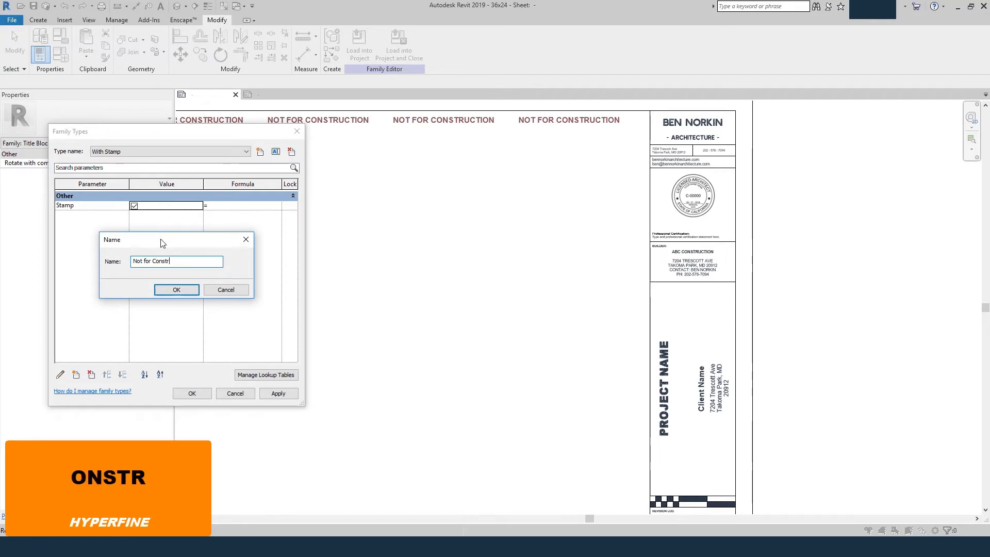
{"action": "left_click", "coordinate": [176, 289]}
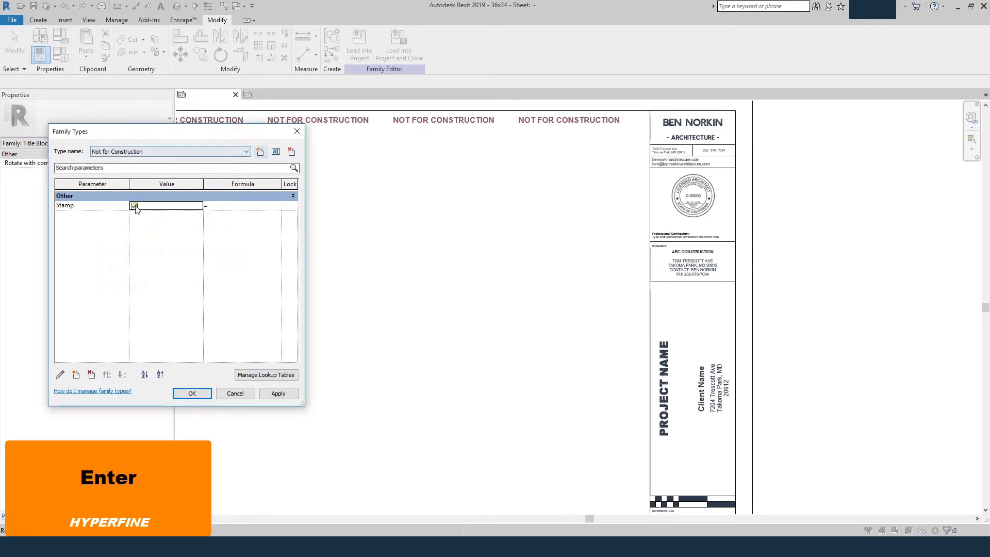
Step: Tie the NOT FOR CONSTRUCTION text's visibility to a new Yes/No Watermark type parameter
{"action": "left_click", "coordinate": [192, 393]}
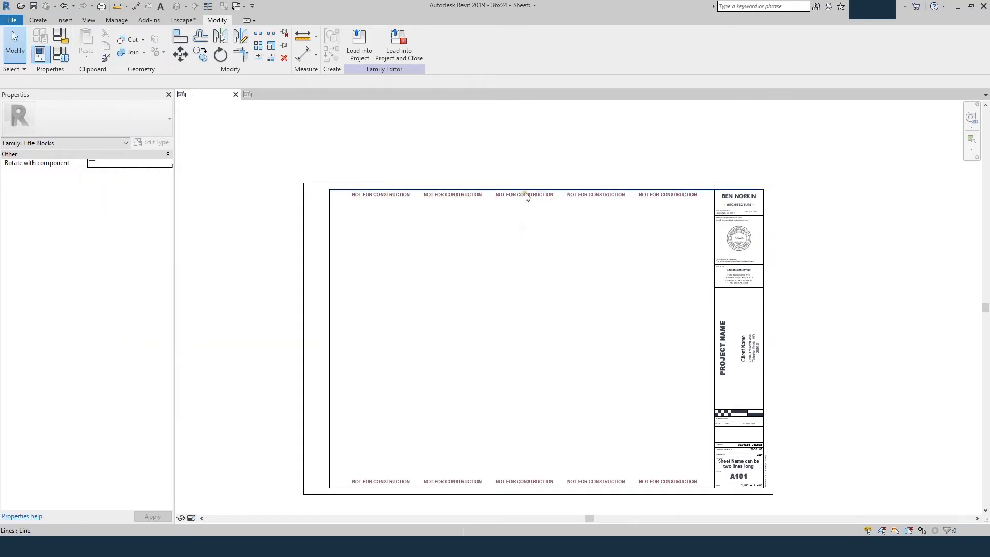
{"action": "left_click", "coordinate": [523, 194]}
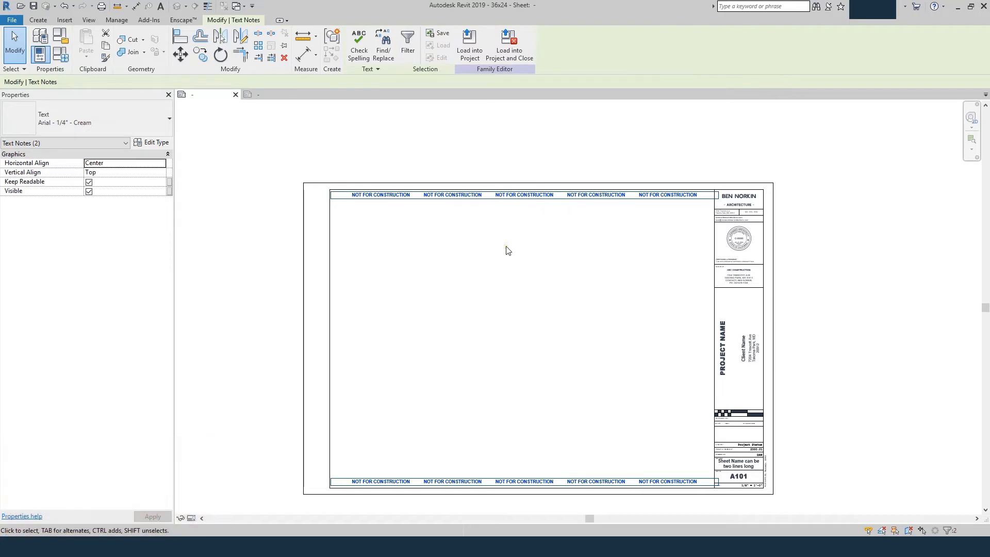
{"action": "mouse_move", "coordinate": [617, 391]}
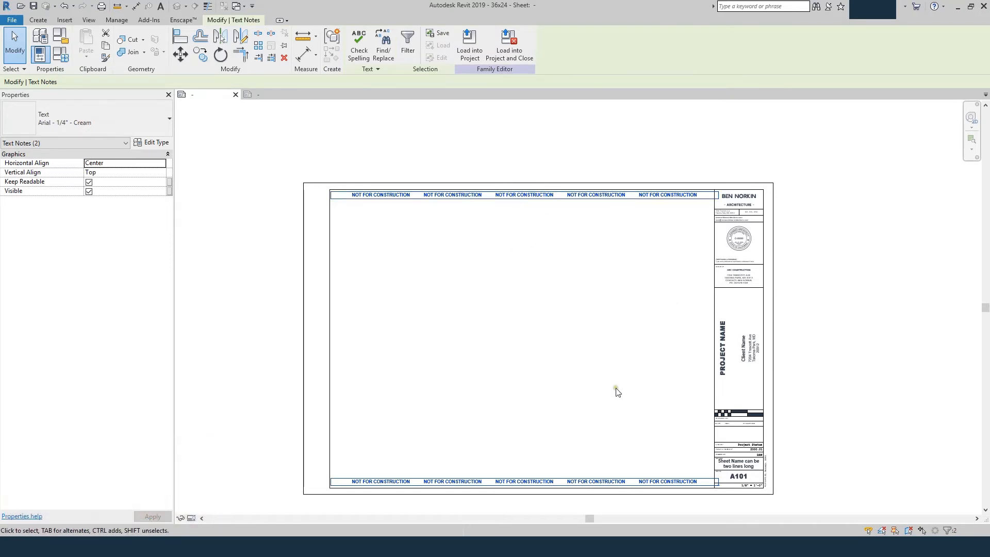
{"action": "mouse_move", "coordinate": [98, 192]}
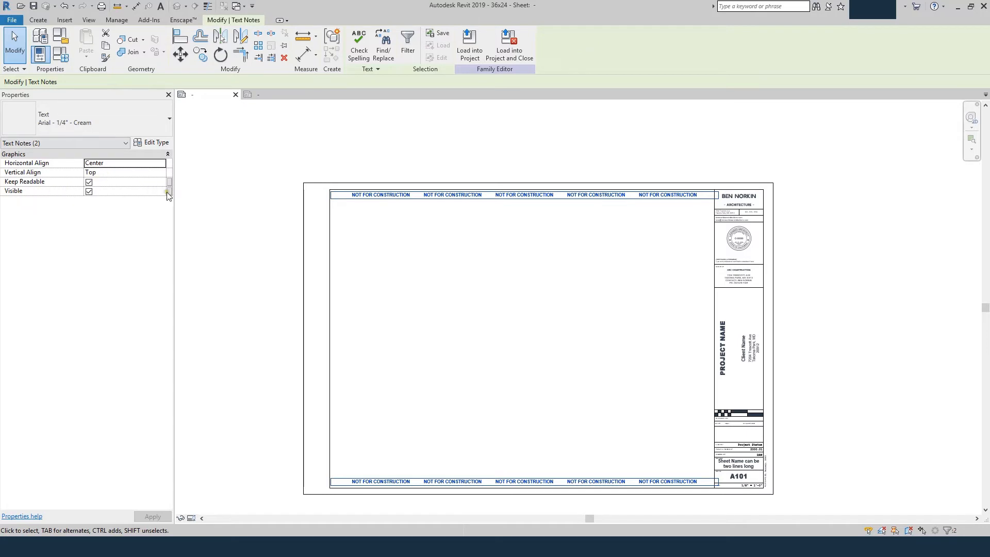
{"action": "left_click", "coordinate": [167, 193]}
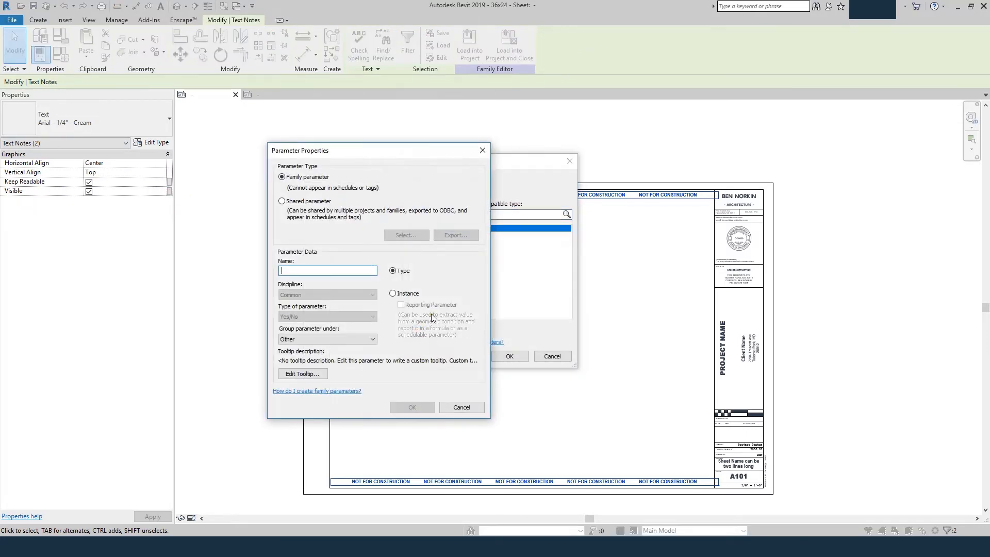
{"action": "type", "text": "Watermark"}
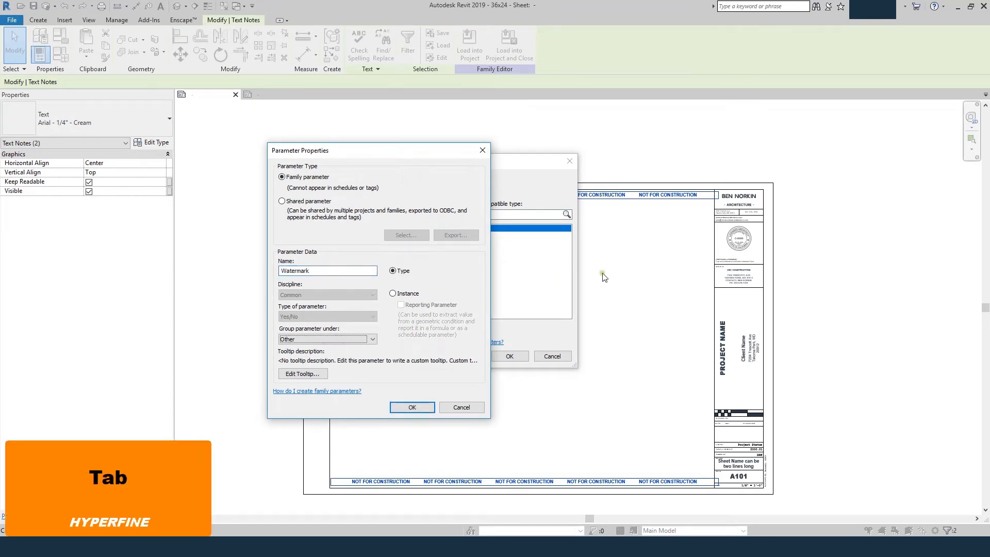
{"action": "left_click", "coordinate": [411, 407]}
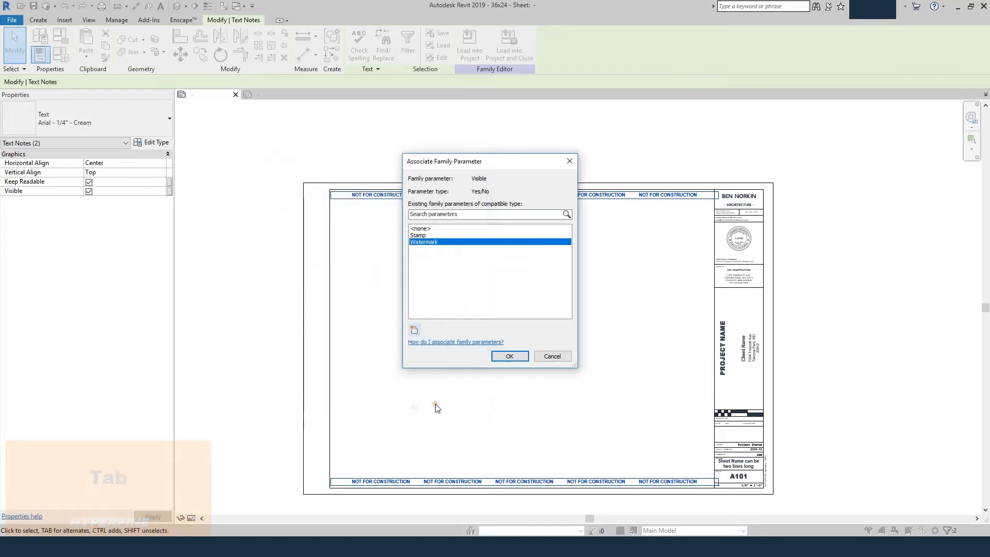
{"action": "left_click", "coordinate": [509, 356]}
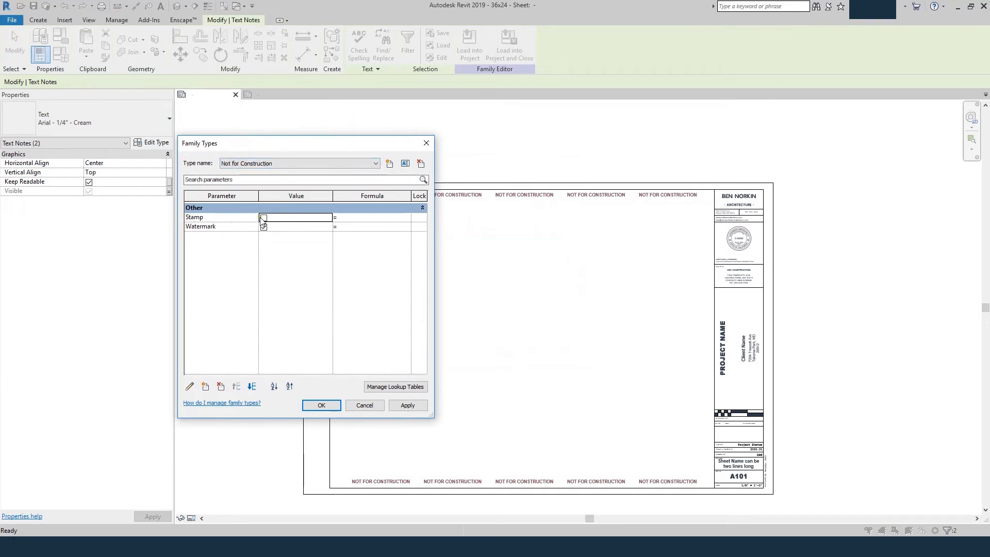
Step: Uncheck Stamp for Not for Construction and uncheck Watermark for With Stamp
{"action": "left_click", "coordinate": [264, 227]}
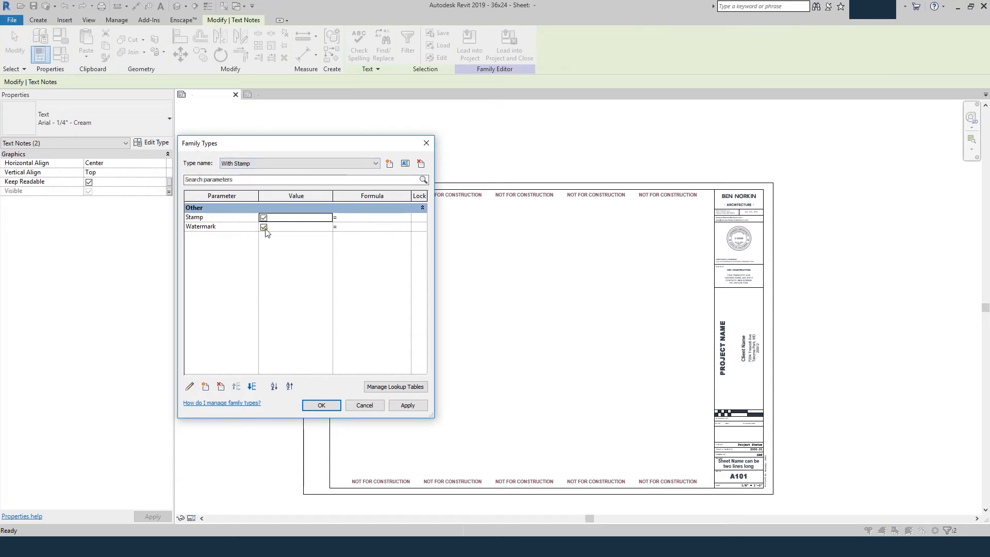
{"action": "left_click", "coordinate": [321, 405]}
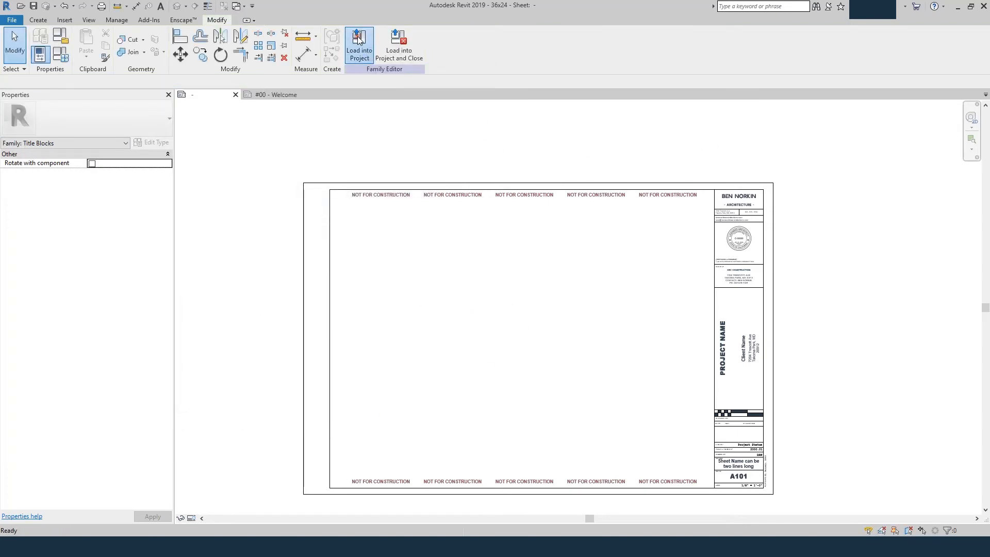
Step: Load the title block into the project and set the Welcome sheet to 36x24 : With Stamp
{"action": "left_click", "coordinate": [359, 45]}
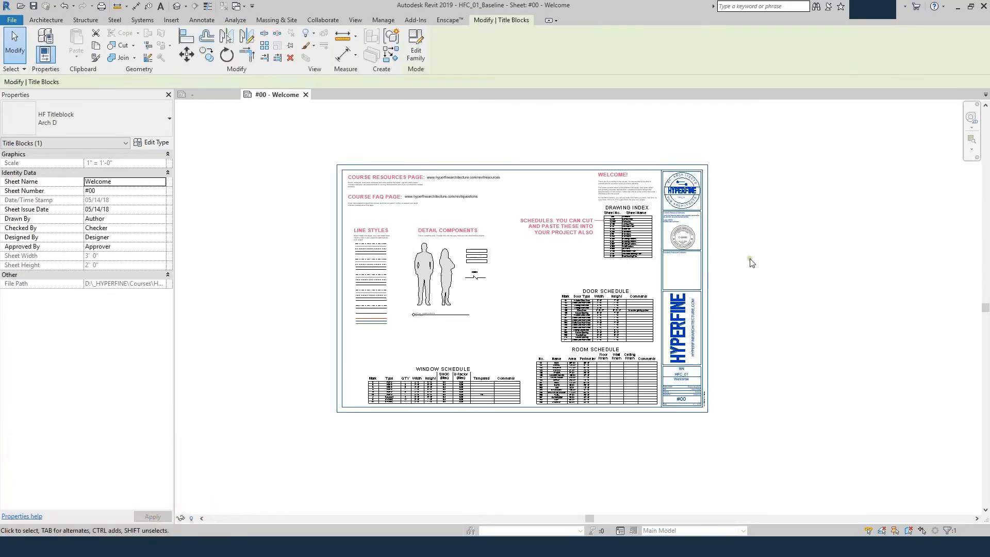
{"action": "left_click", "coordinate": [166, 119]}
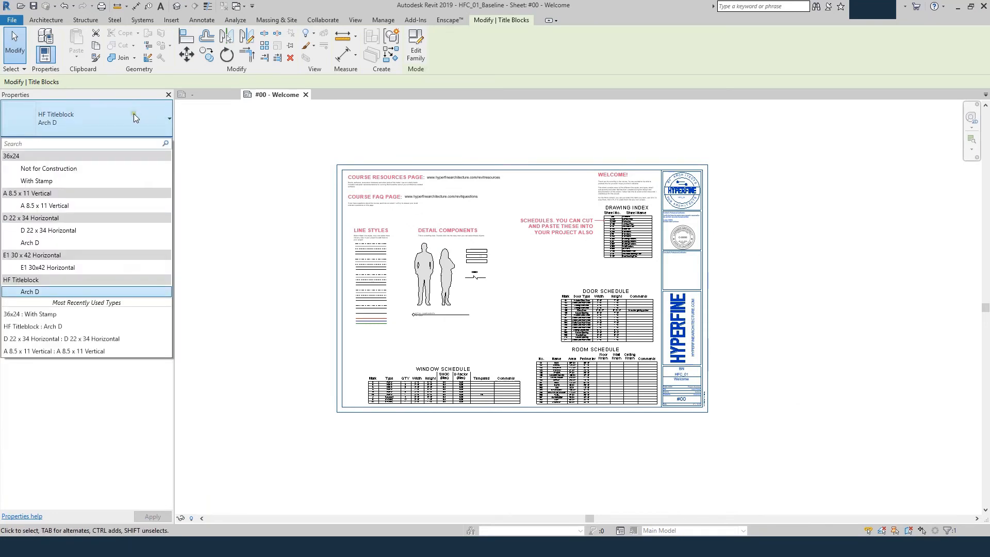
{"action": "mouse_move", "coordinate": [37, 181]}
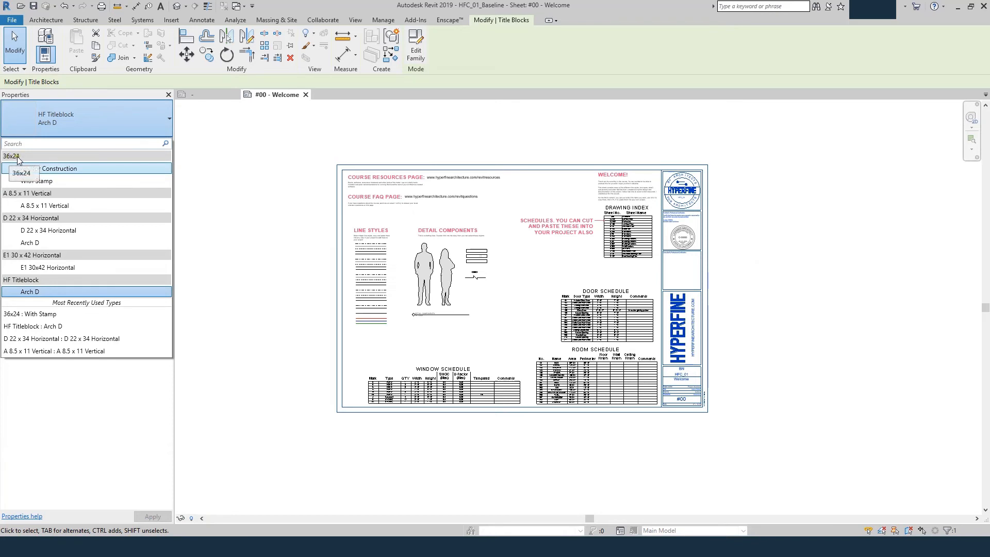
{"action": "mouse_move", "coordinate": [41, 180]}
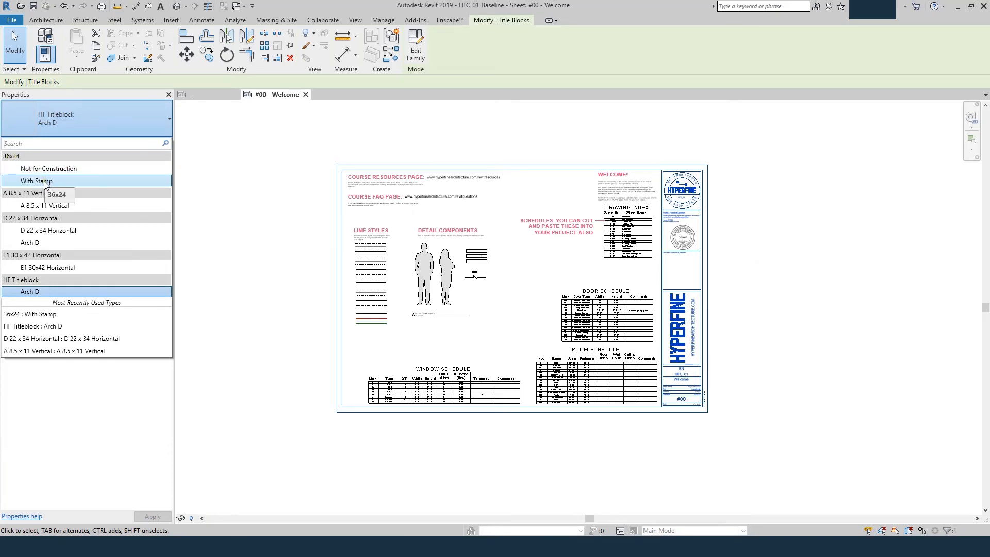
{"action": "left_click", "coordinate": [40, 181]}
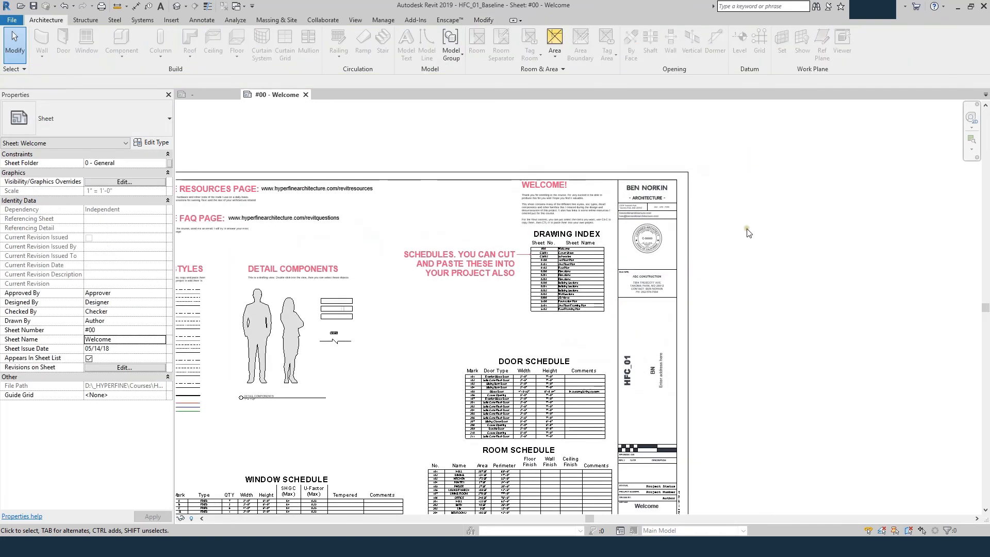
Step: Change the Welcome sheet's title block type to Not for Construction, showing the watermark
{"action": "left_click", "coordinate": [663, 258]}
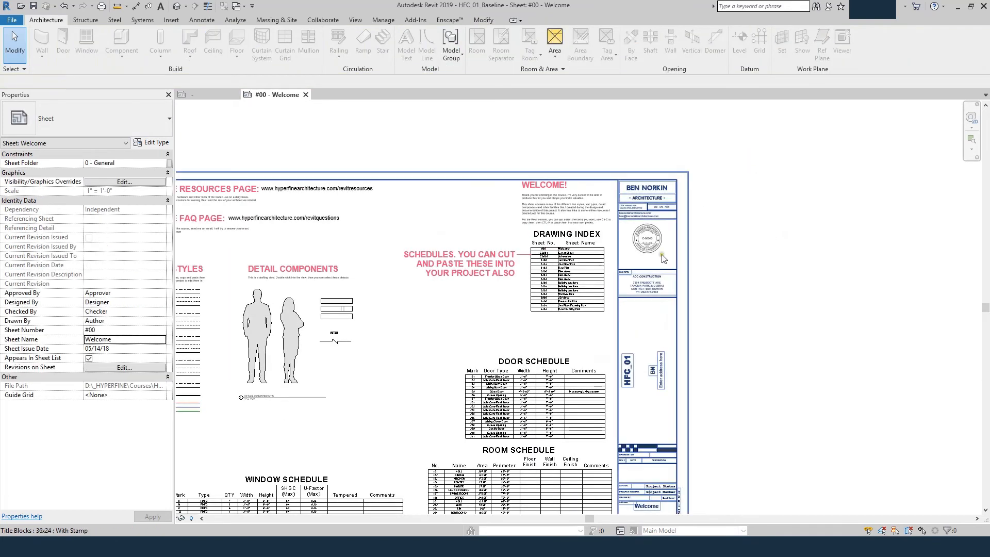
{"action": "left_click", "coordinate": [661, 258]}
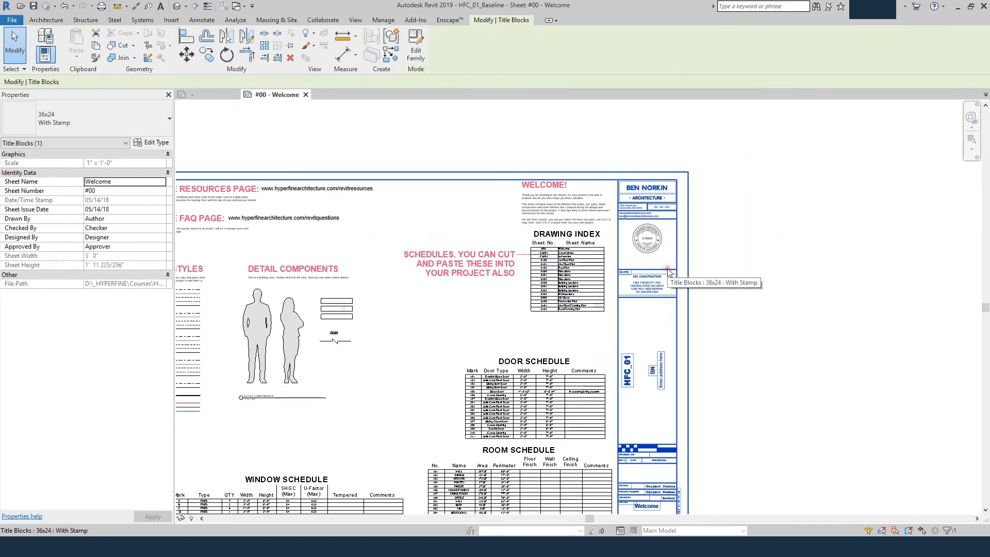
{"action": "left_click", "coordinate": [156, 143]}
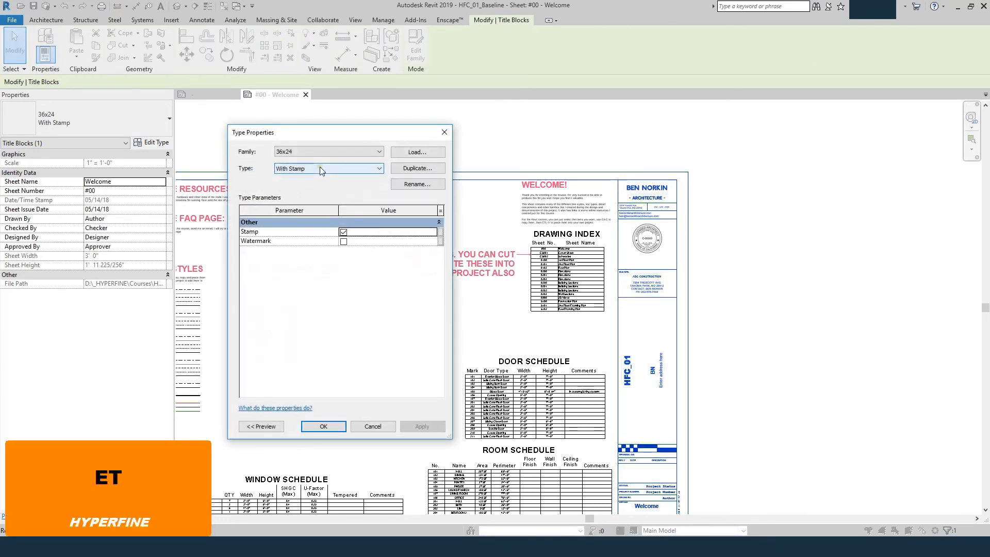
{"action": "left_click", "coordinate": [328, 168]}
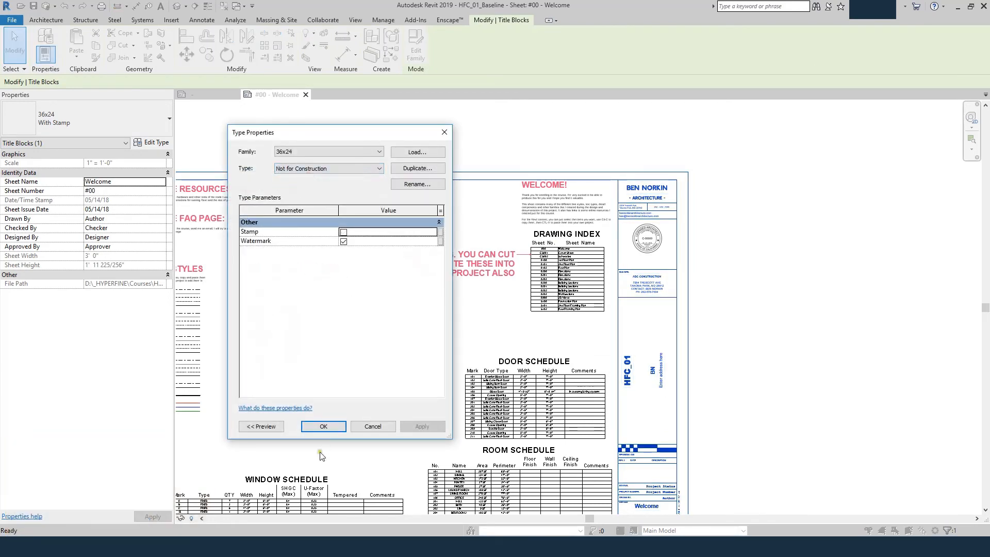
{"action": "left_click", "coordinate": [323, 427]}
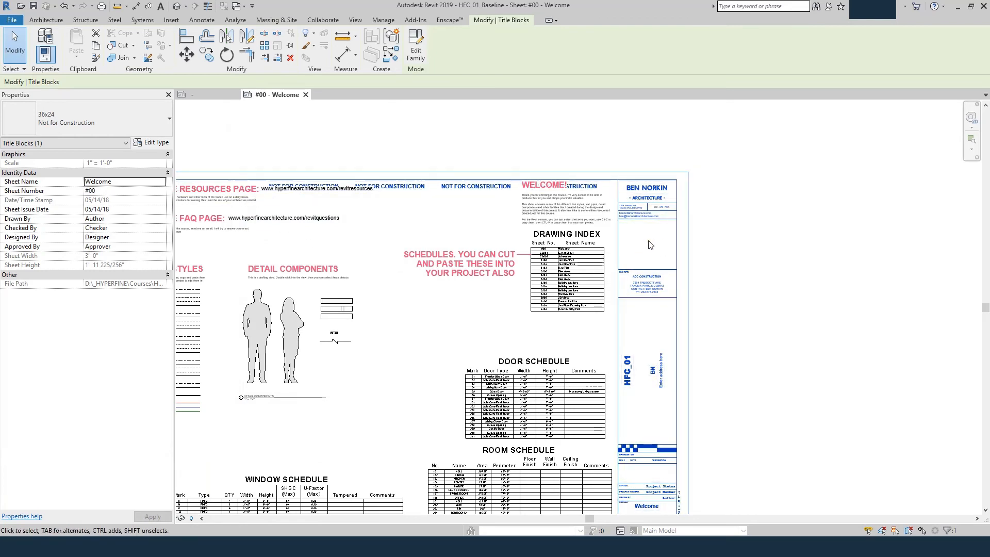
{"action": "left_click", "coordinate": [155, 143]}
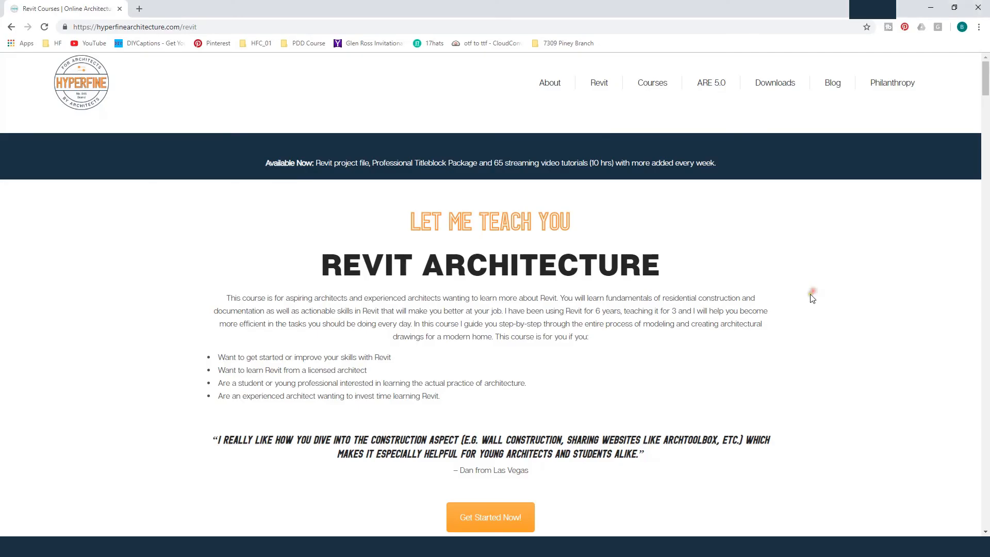
Step: Scroll the Hyperfine Revit course page past pricing tiers and FAQ into the Part 1 lessons
{"action": "scroll", "scroll_direction": "down", "scroll_amount": 3}
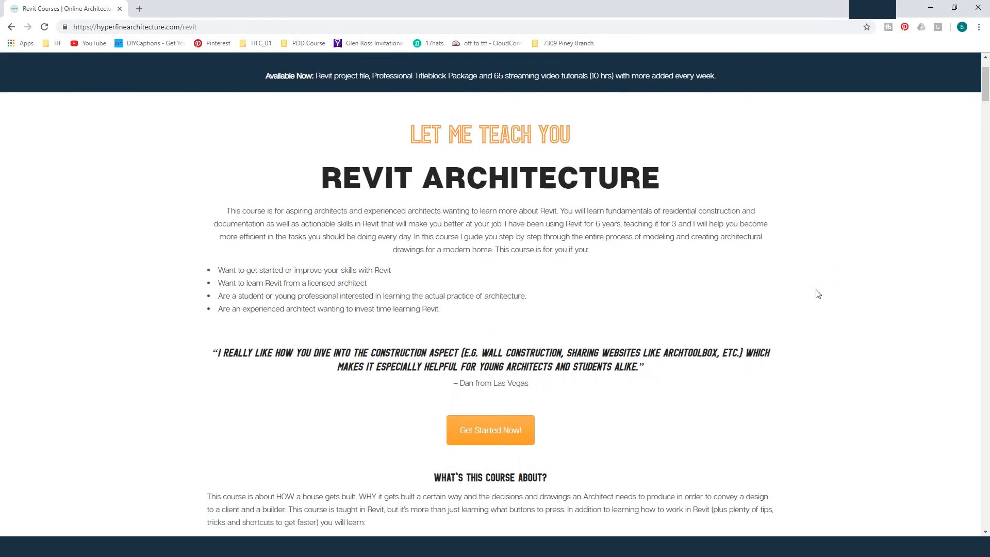
{"action": "scroll", "scroll_direction": "down", "scroll_amount": 3}
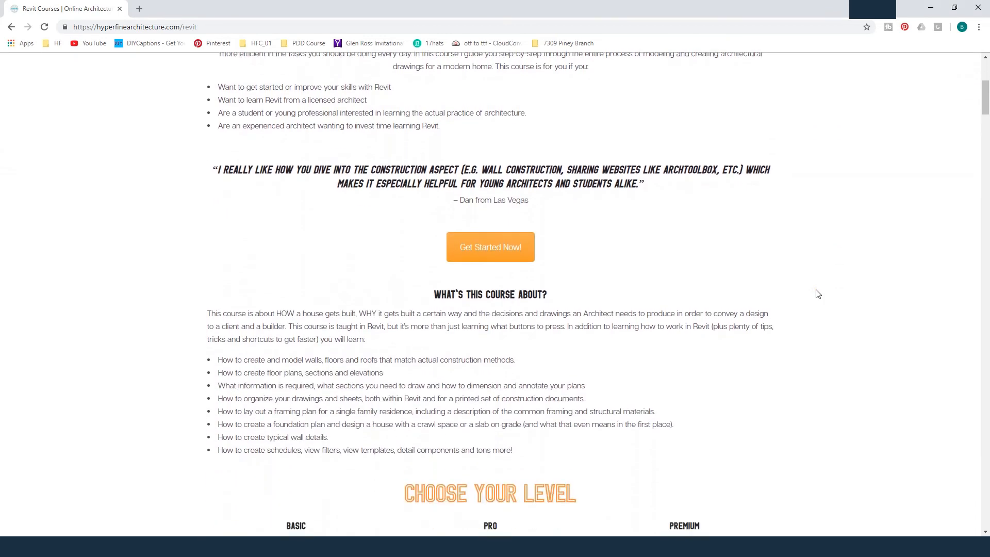
{"action": "scroll", "scroll_direction": "down", "scroll_amount": 3}
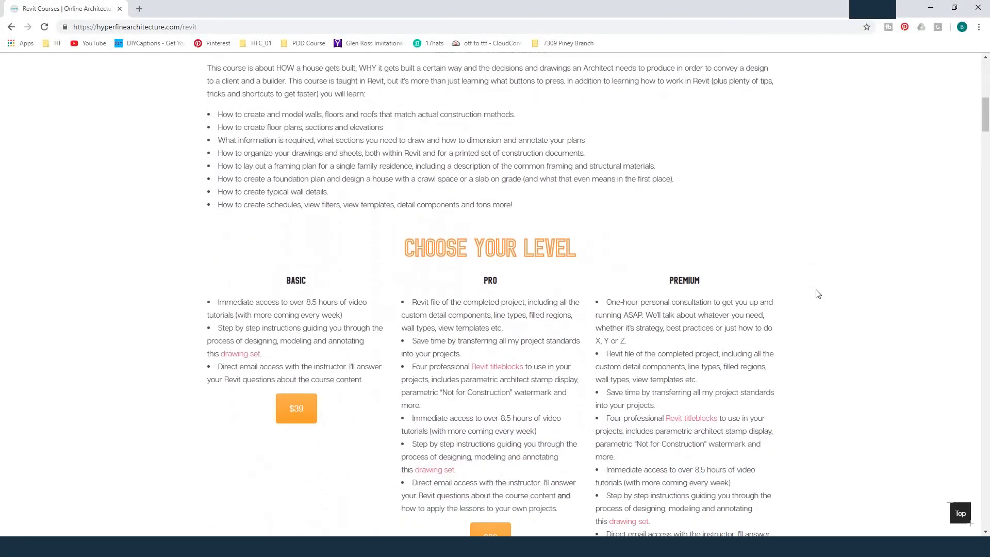
{"action": "scroll", "scroll_direction": "down", "scroll_amount": 3}
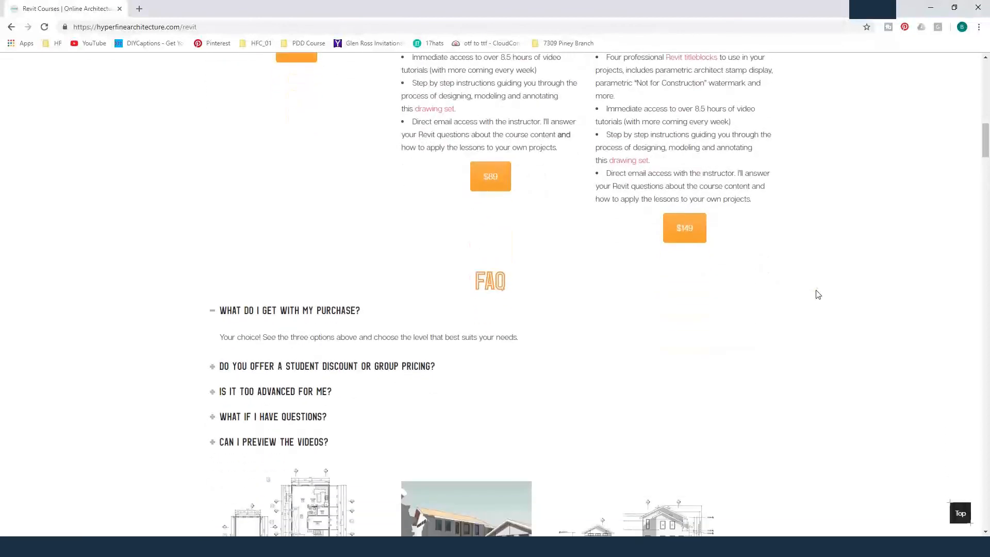
{"action": "scroll", "scroll_direction": "down", "scroll_amount": 3}
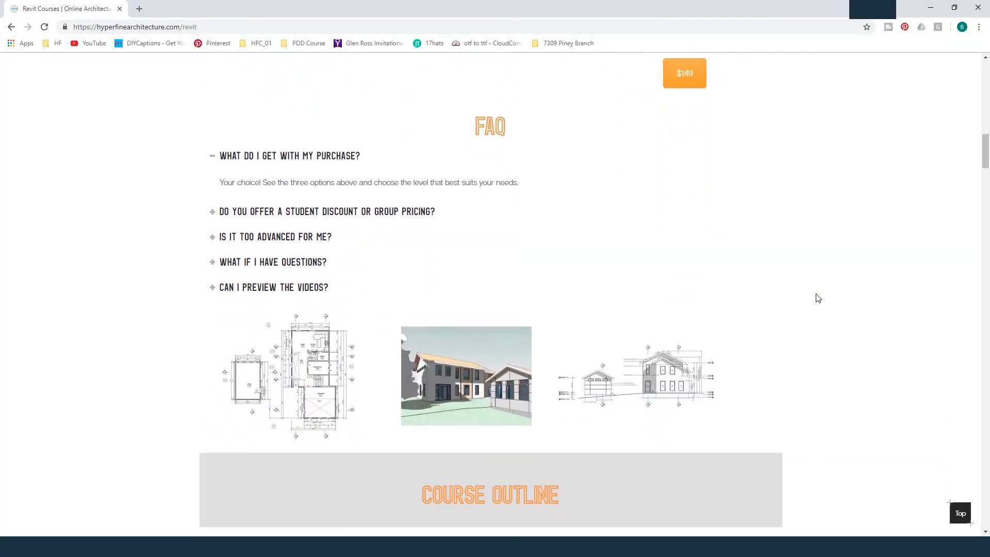
{"action": "scroll", "scroll_direction": "down", "scroll_amount": 3}
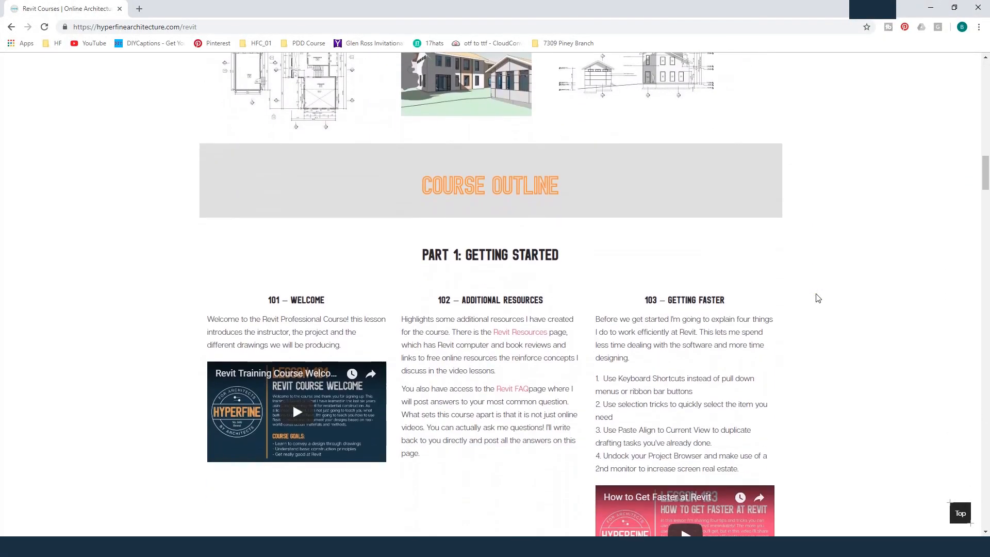
{"action": "scroll", "scroll_direction": "down", "scroll_amount": 3}
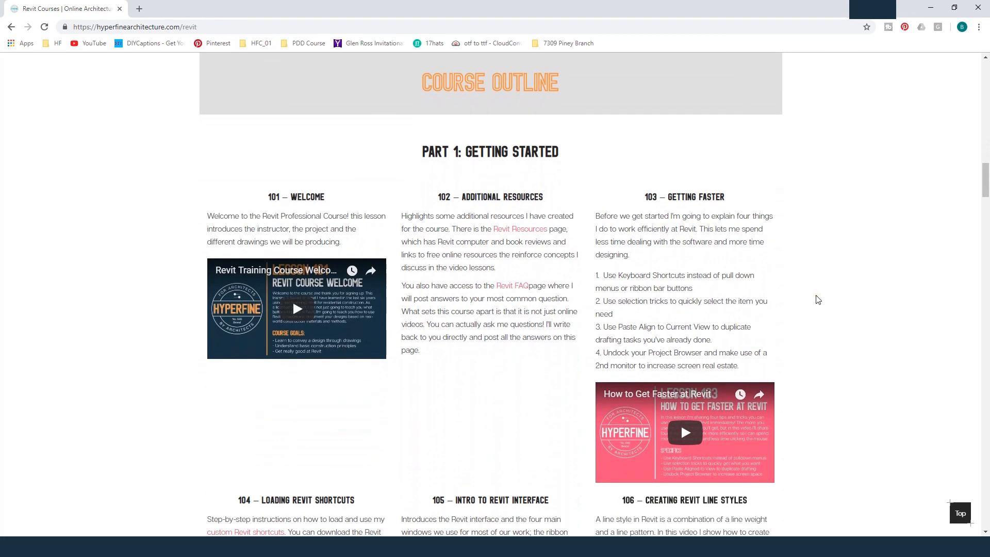
{"action": "scroll", "scroll_direction": "down", "scroll_amount": 3}
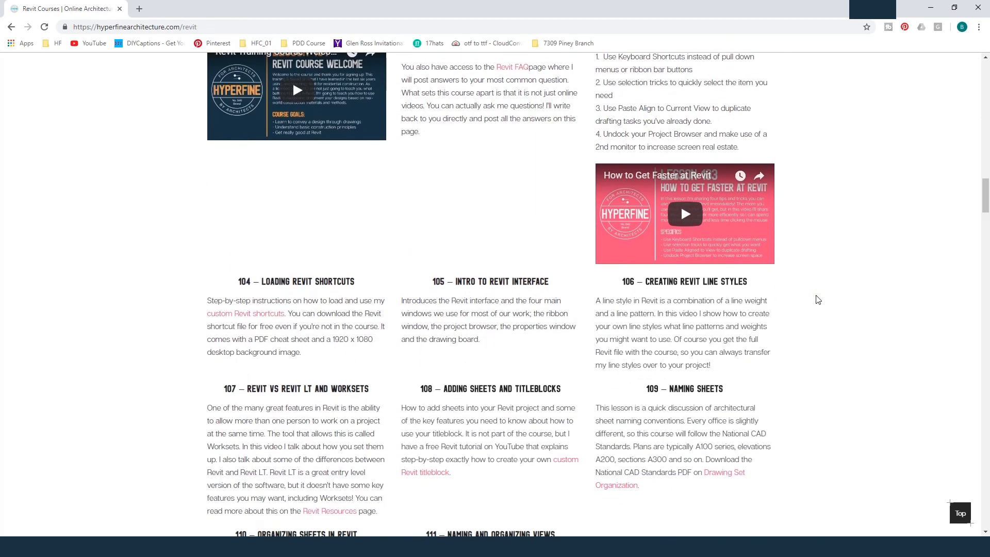